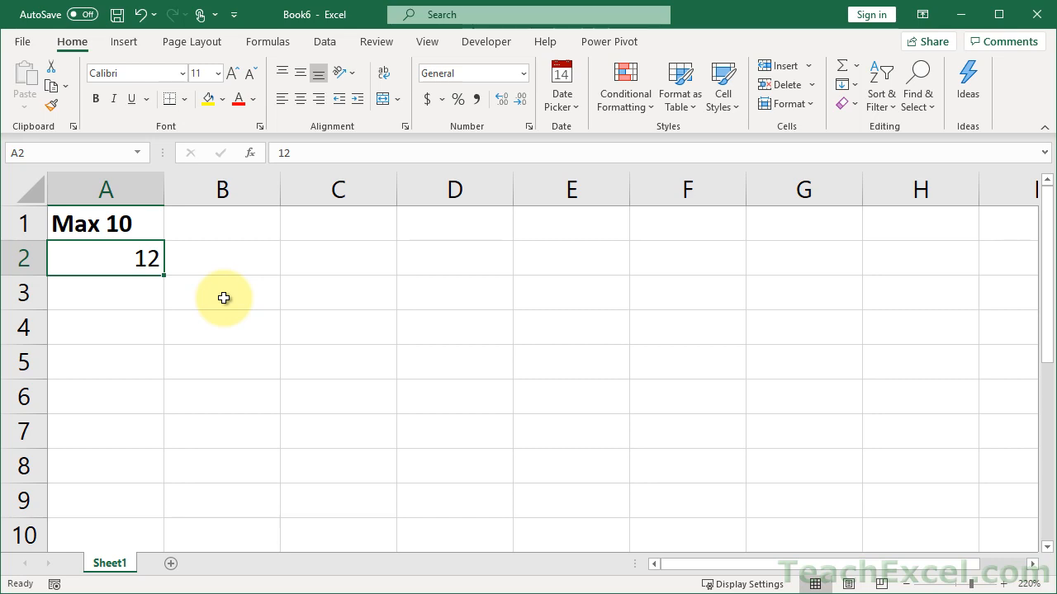
mouse_move(138, 291)
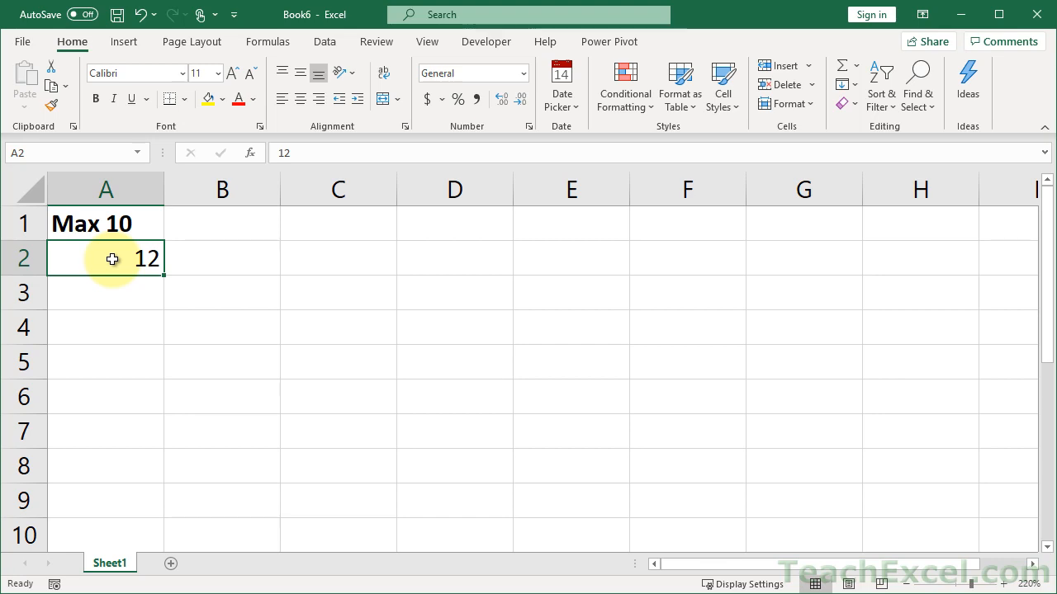
Apply a data validation rule on A2 allowing whole numbers less than or equal to 10
click(324, 41)
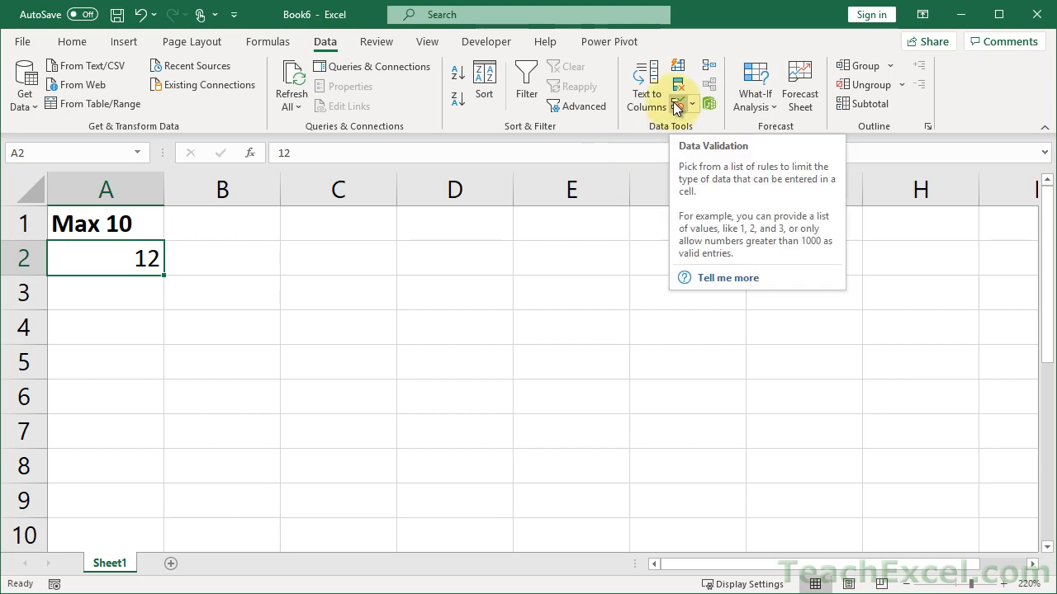
click(675, 104)
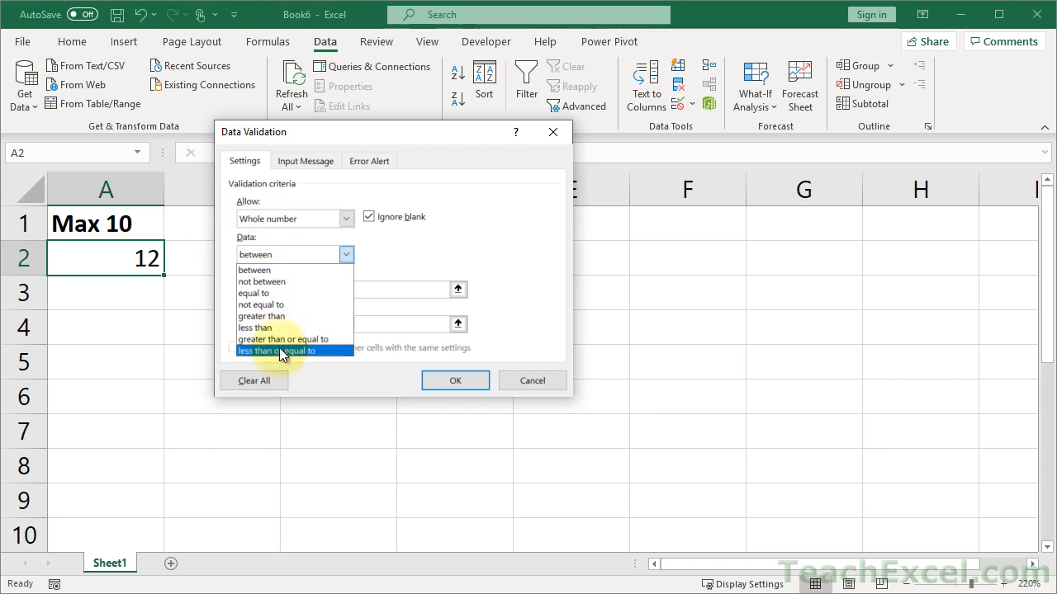
click(277, 350)
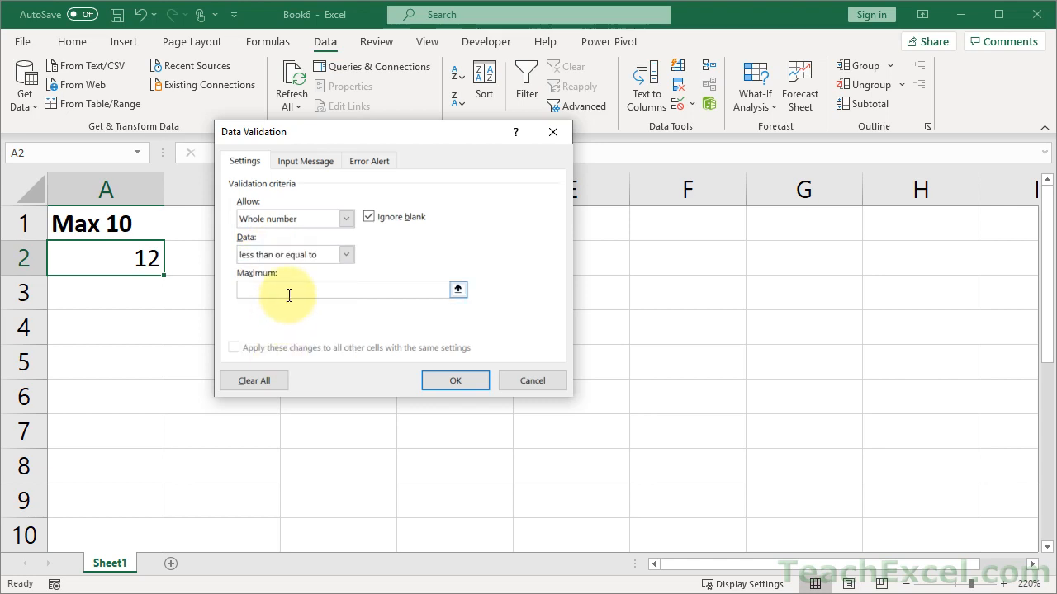
text(10)
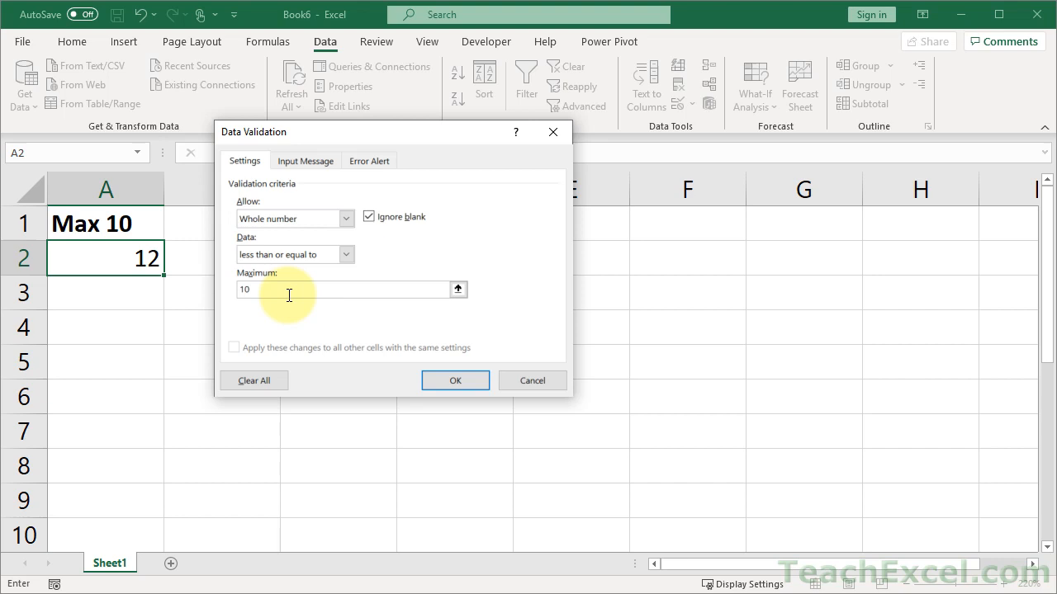
click(454, 380)
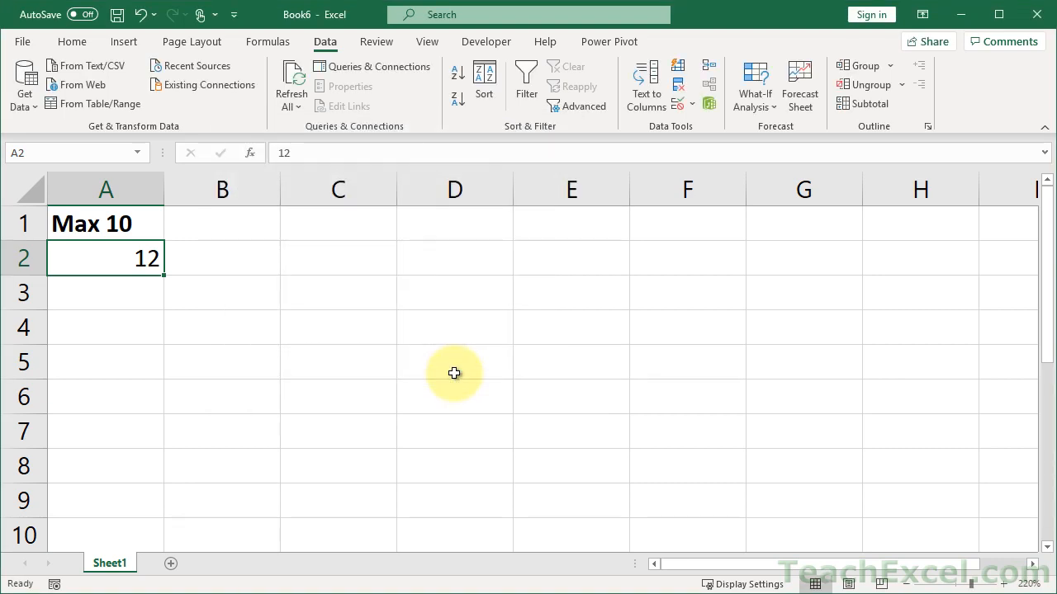
mouse_move(222, 354)
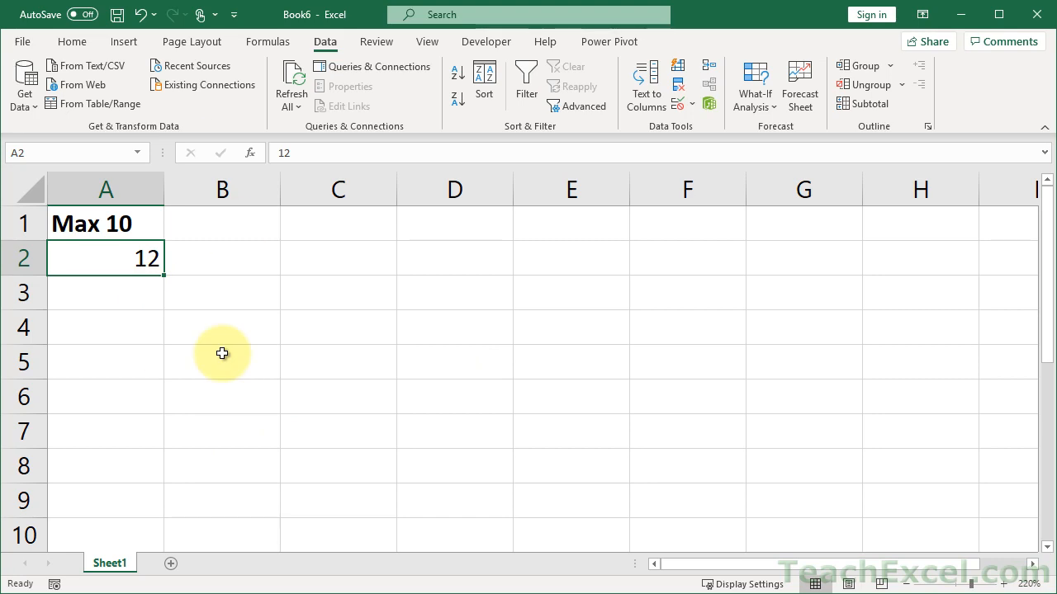
Enter 2 in A2, then try 12 with Retry and 14 with Cancel on the error alert
text(2)
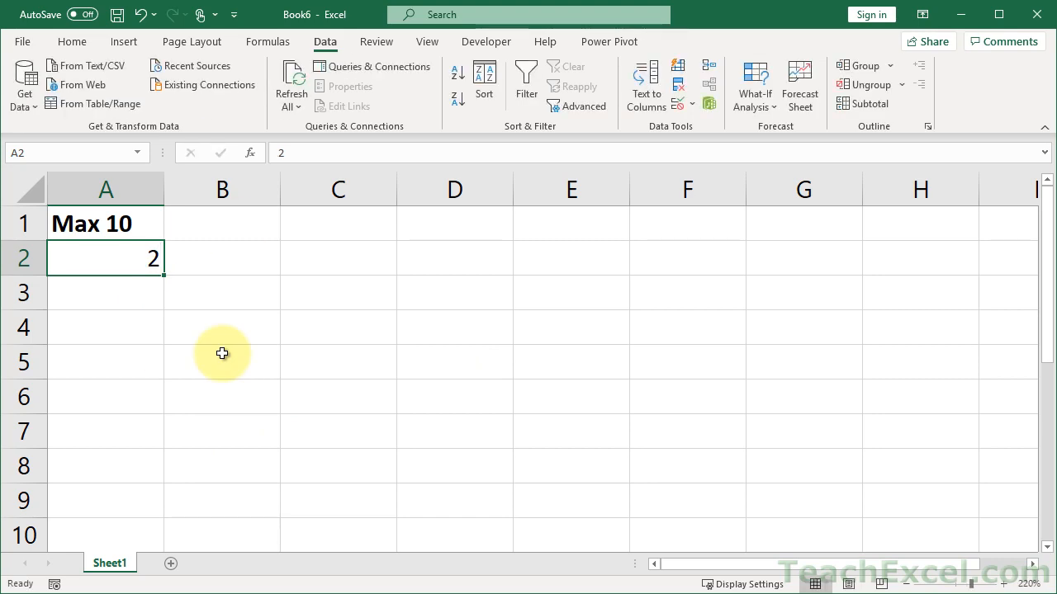
text(12)
key(Return)
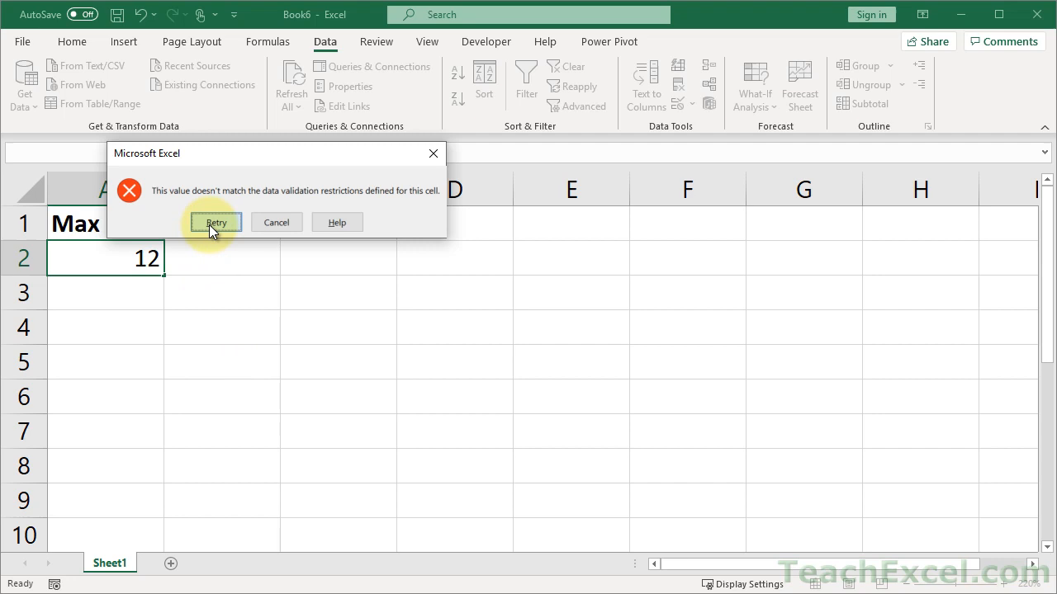
click(216, 222)
text(14)
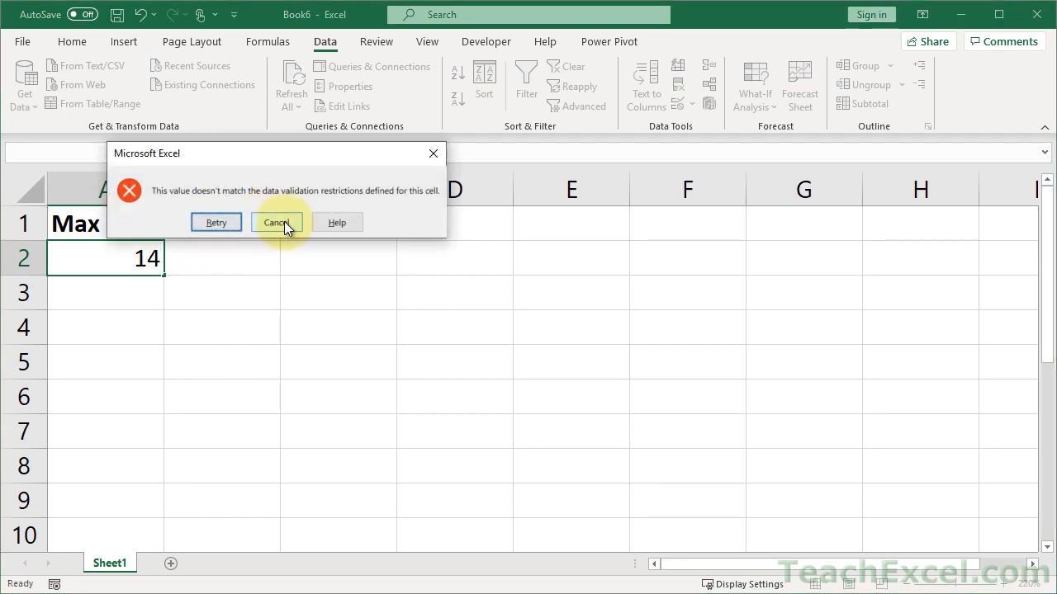
click(275, 222)
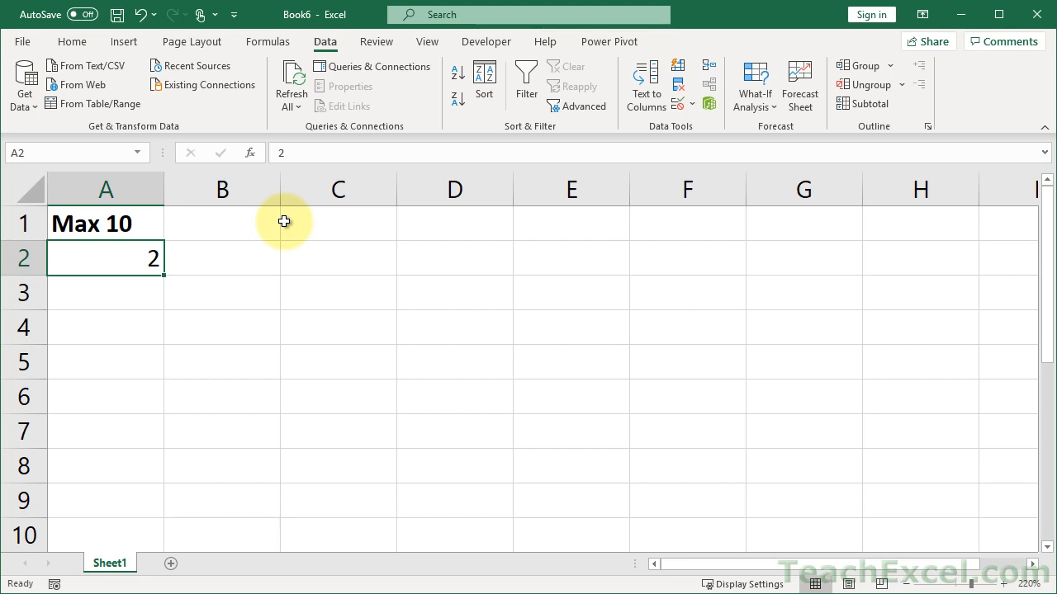
Clear the test values from A2 and B2 and review A2's validation settings, now Any value
click(222, 257)
text(12)
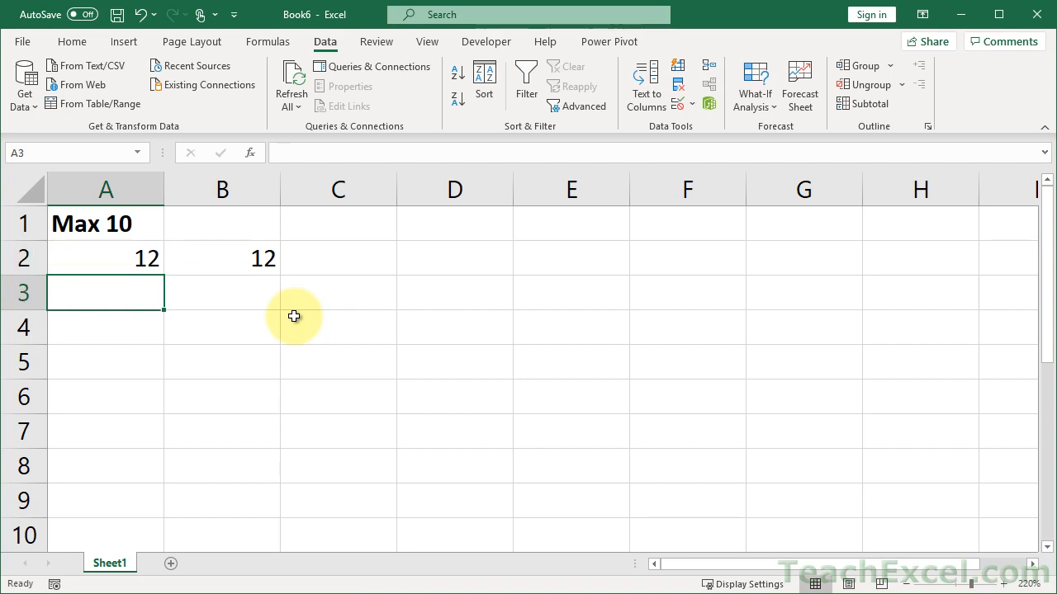
click(106, 257)
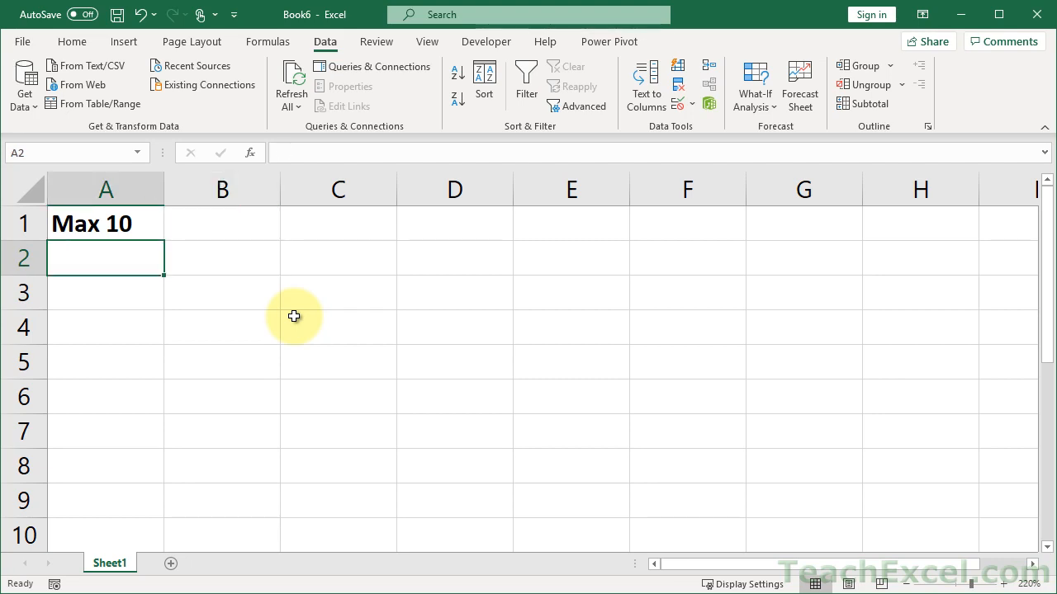
click(681, 84)
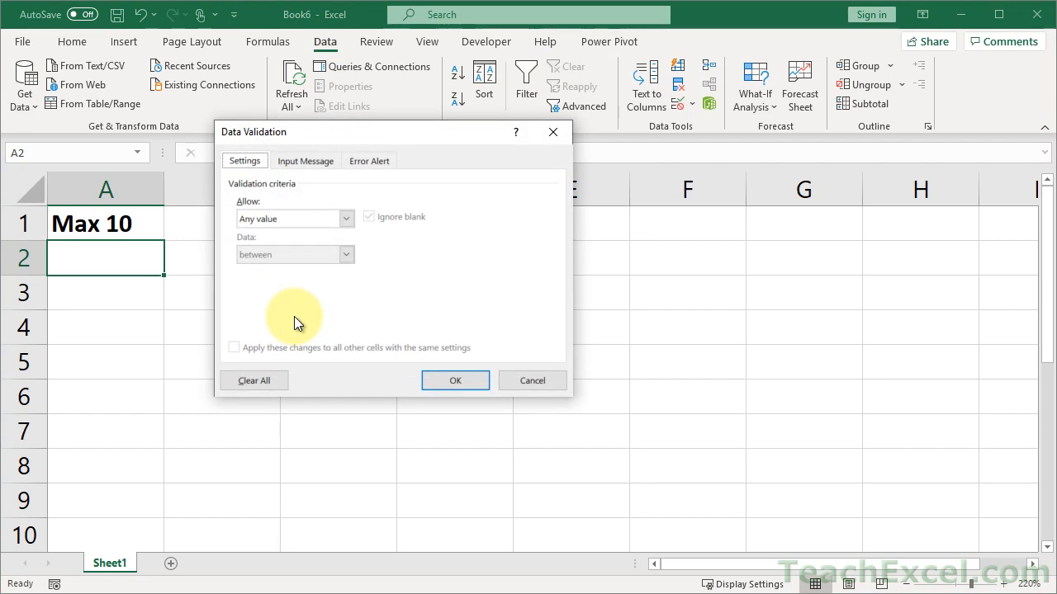
Give A2 a whole-number rule with Data equal to 6 and apply it
click(345, 218)
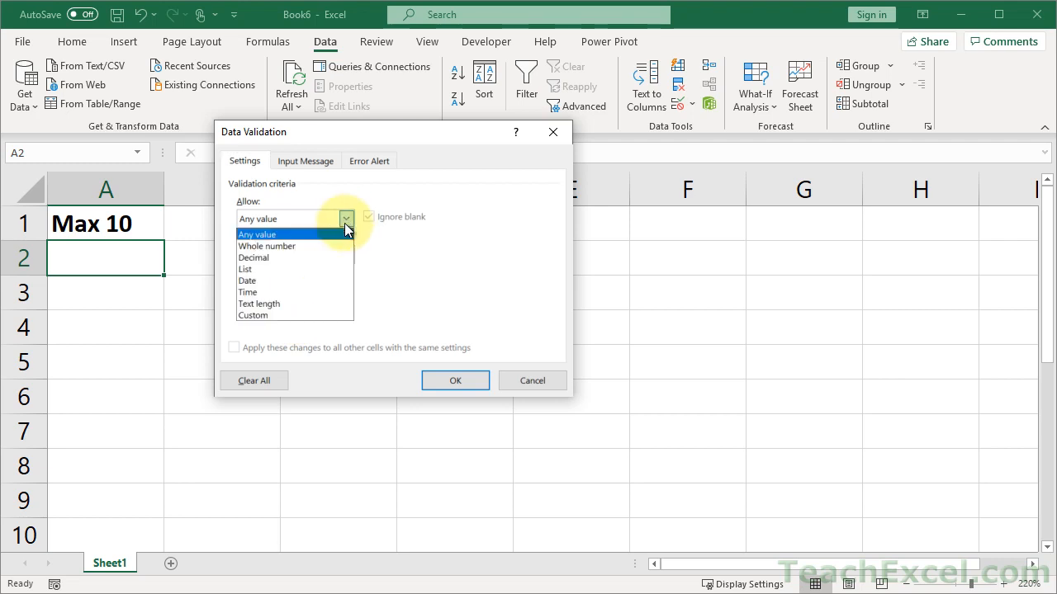
click(266, 245)
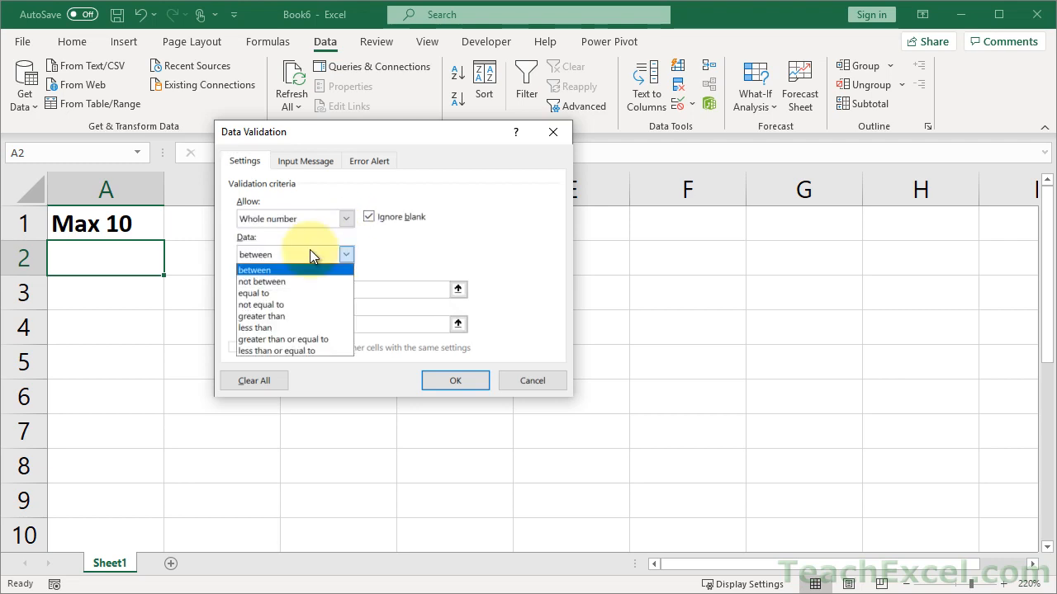
click(253, 293)
text(6)
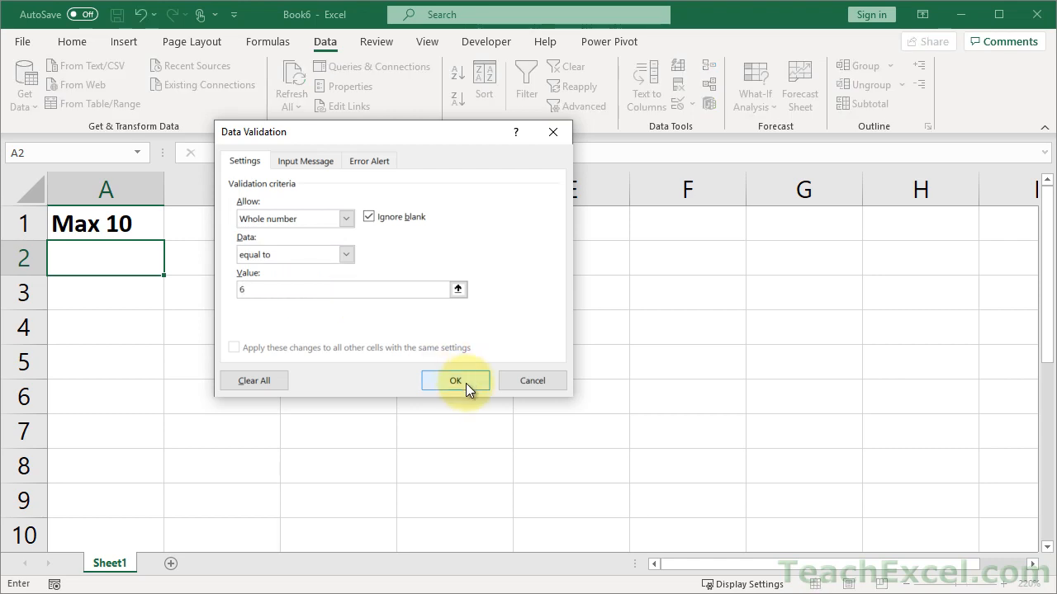
click(455, 381)
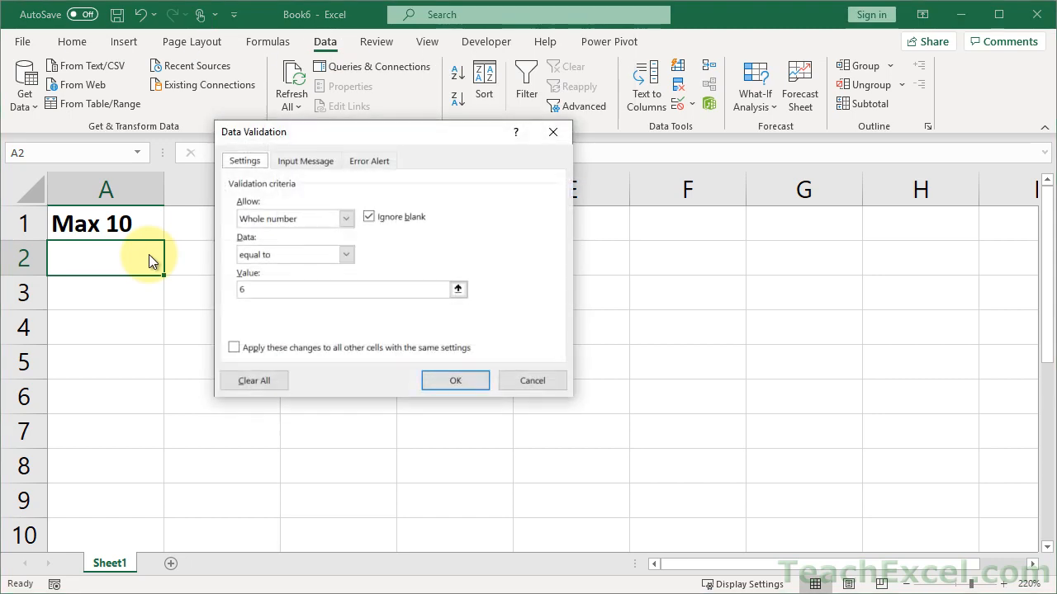
Copy blank B2 over A2 so its validation reverts to Any value
click(455, 381)
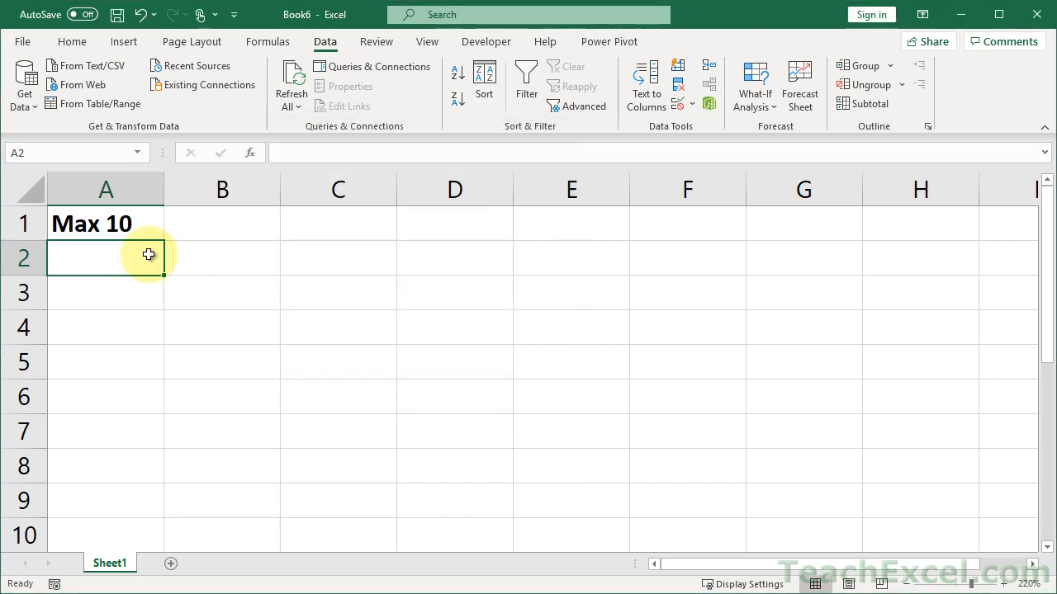
key(ctrl+c)
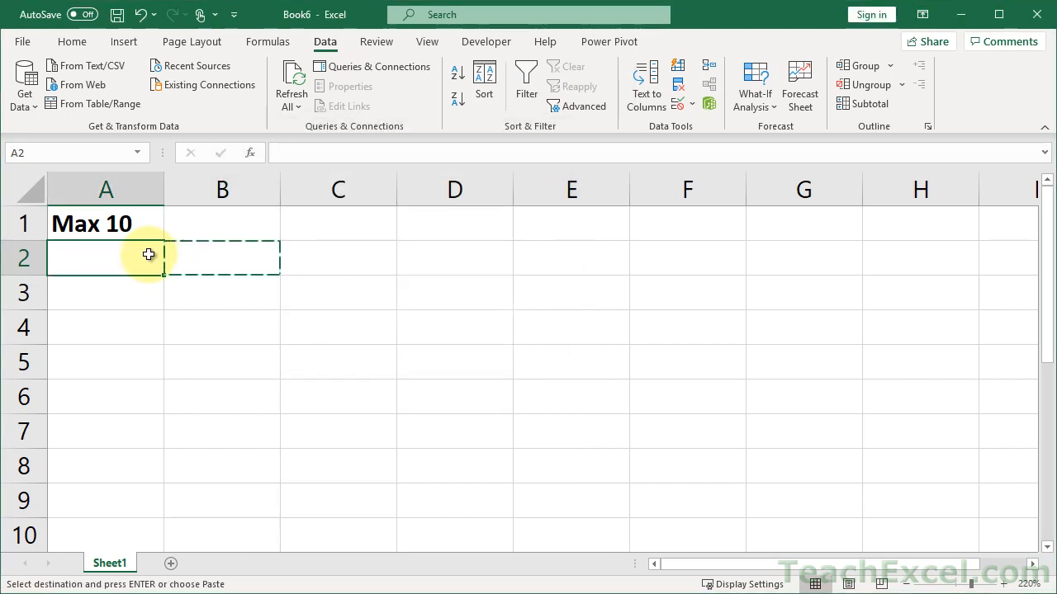
key(escape)
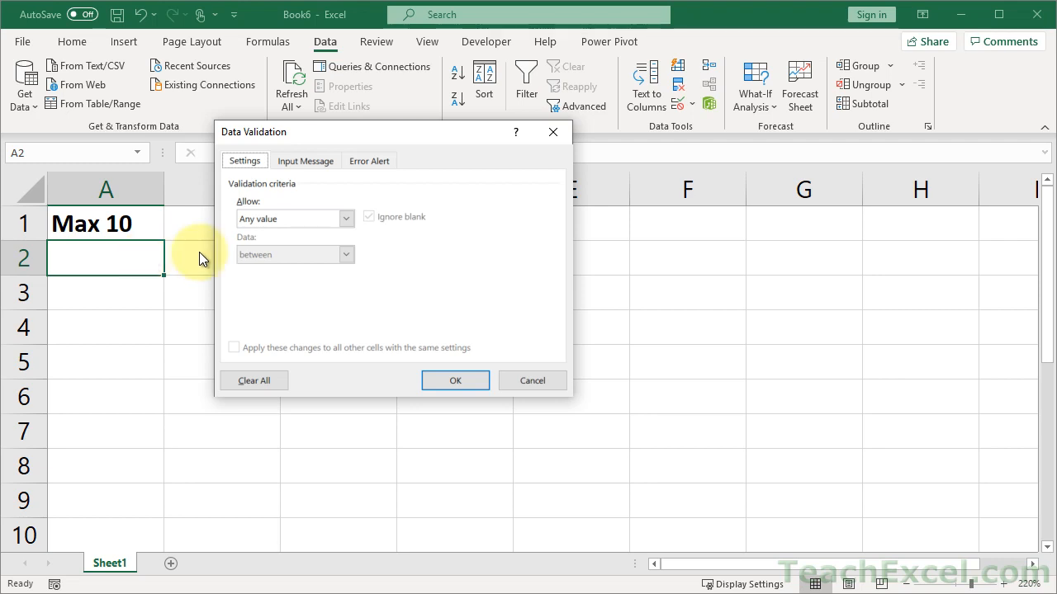
Set A2's rule to whole numbers less than or equal to 10 and move to the Error Alert settings
click(345, 218)
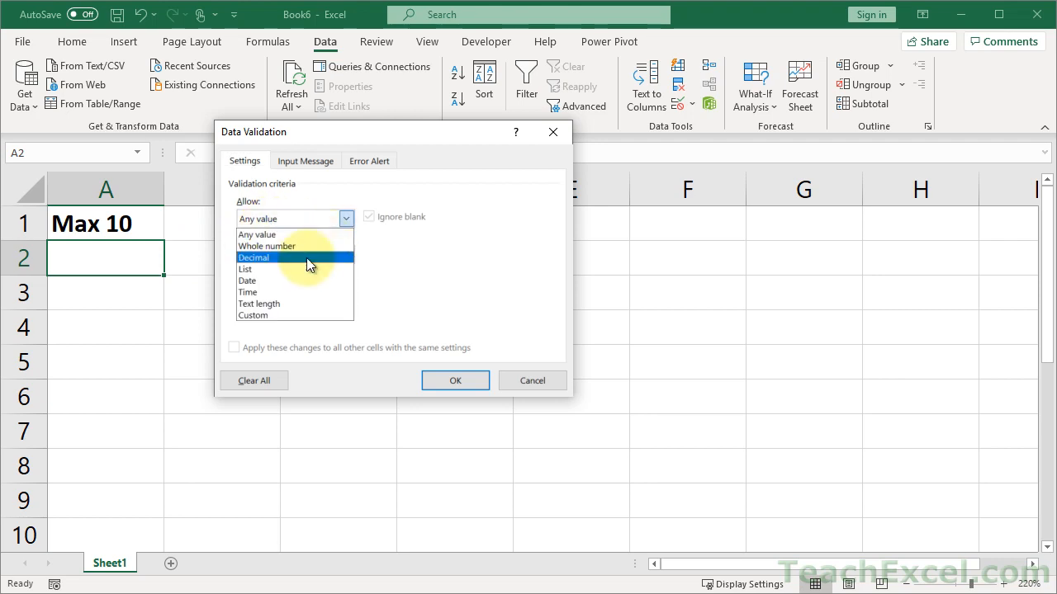
click(267, 246)
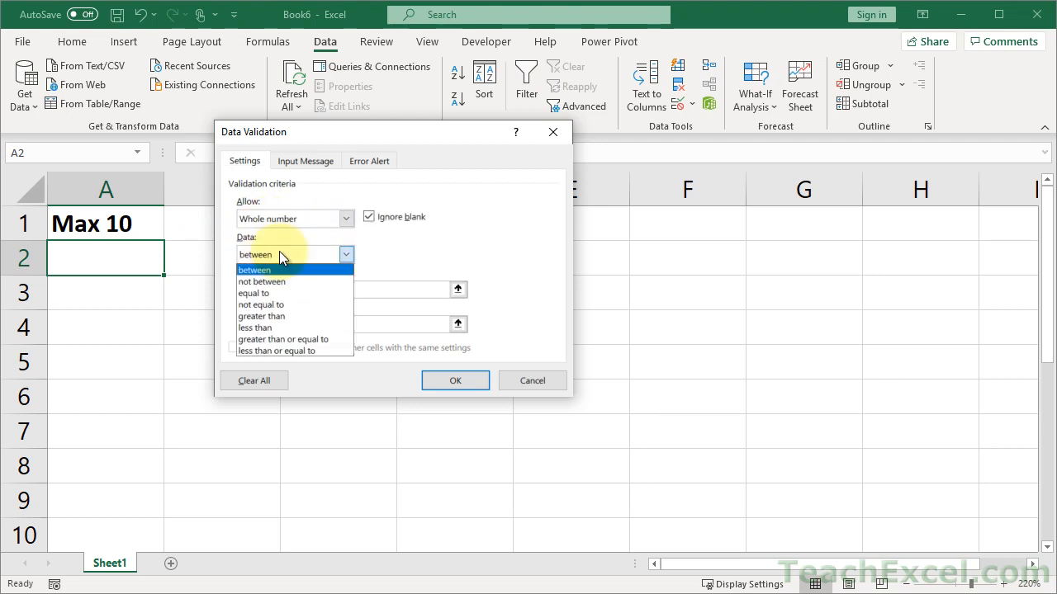
click(276, 350)
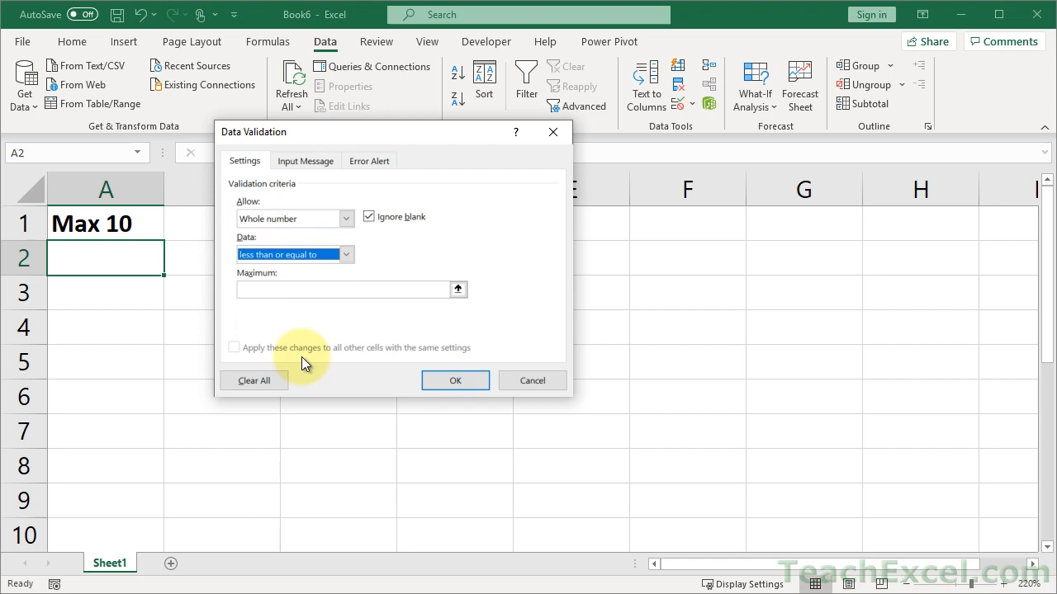
text(1)
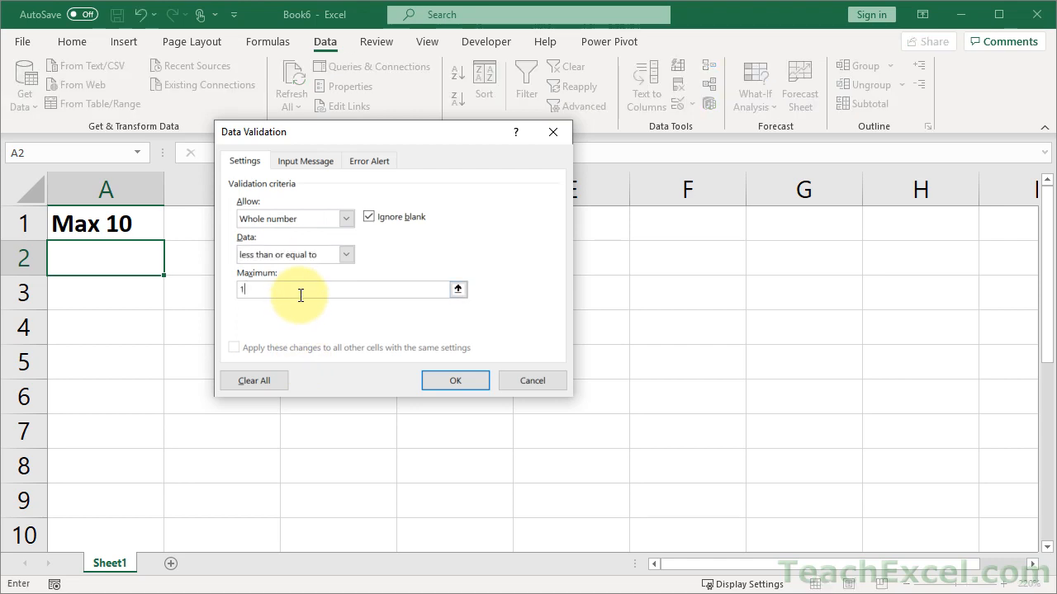
text(0)
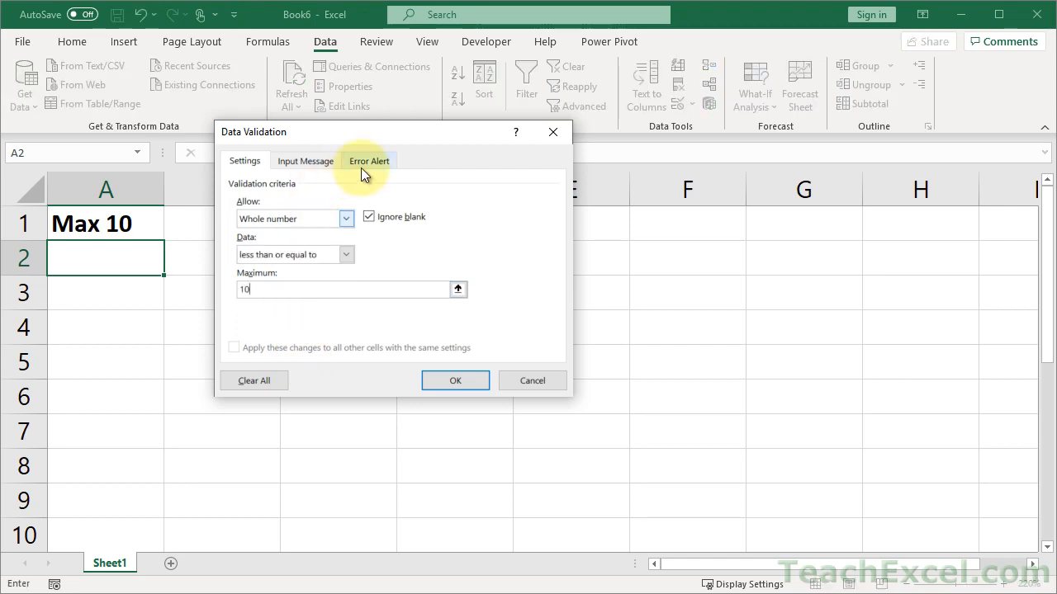
click(369, 160)
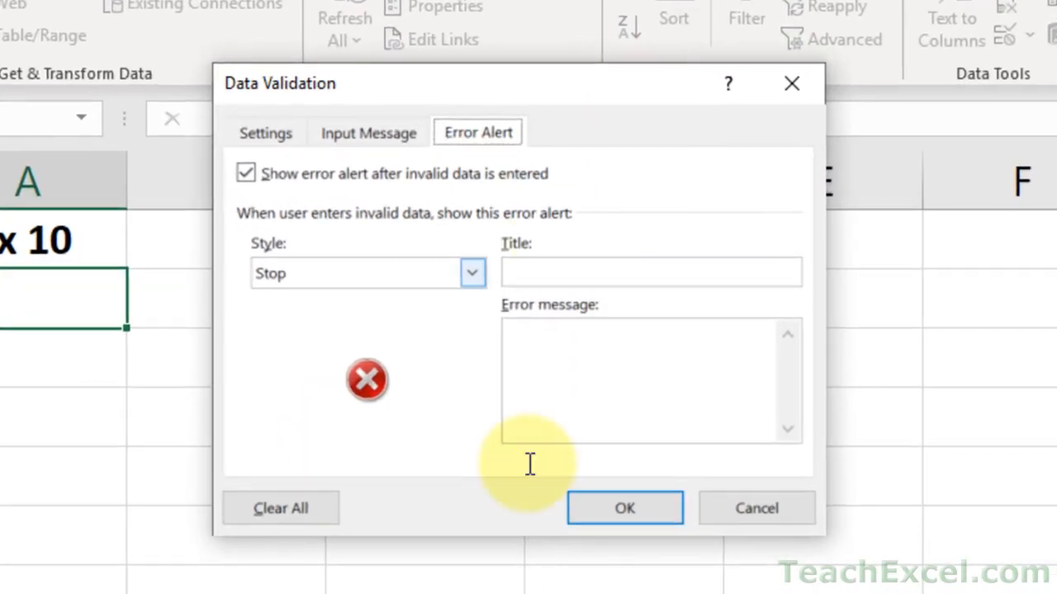
mouse_move(430, 343)
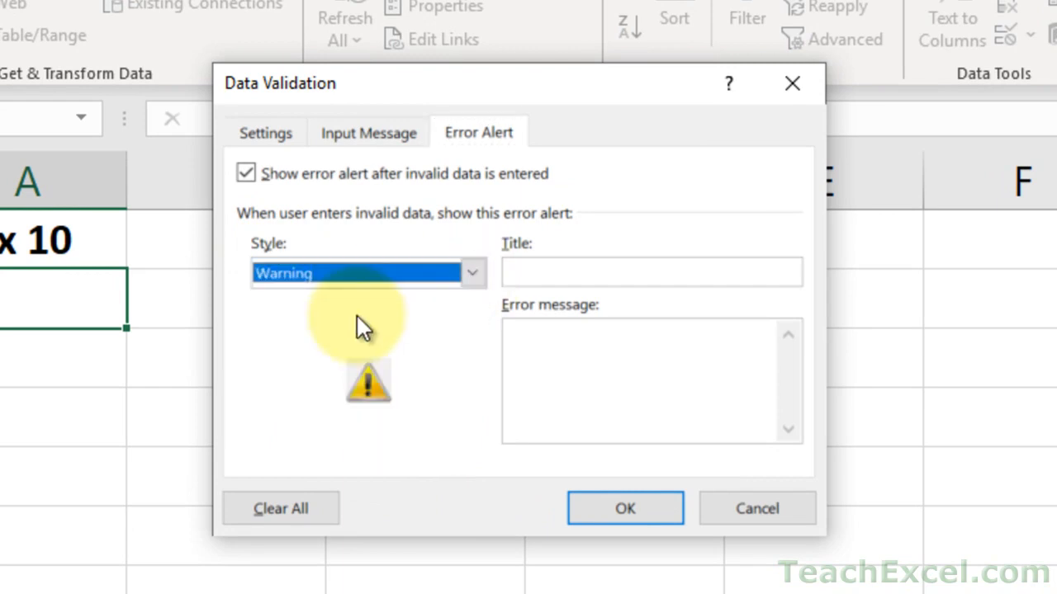
Choose the Warning alert style and title the alert 'Warning Max 10'
click(471, 272)
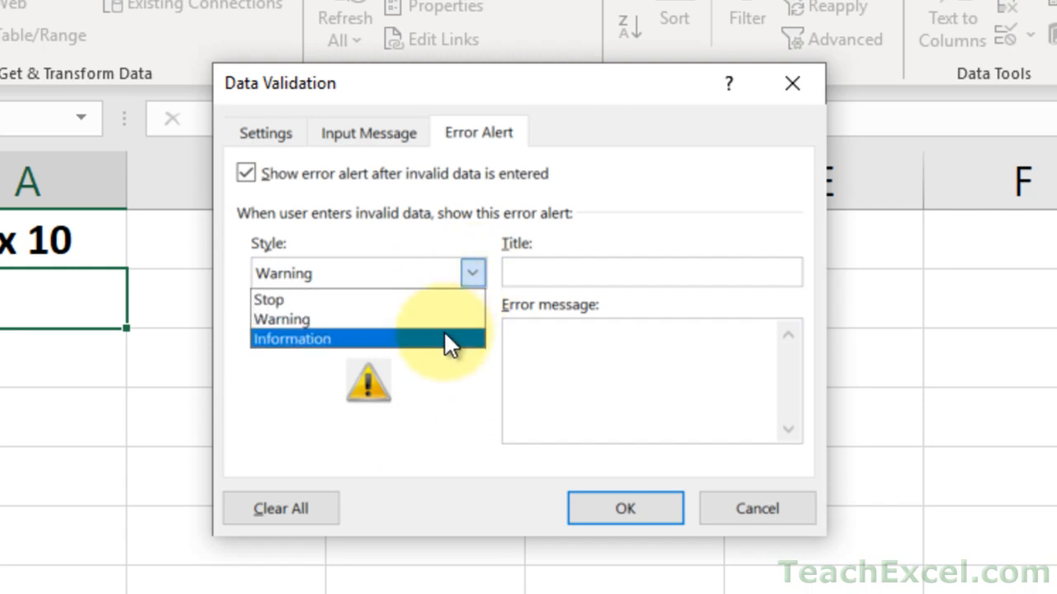
click(291, 338)
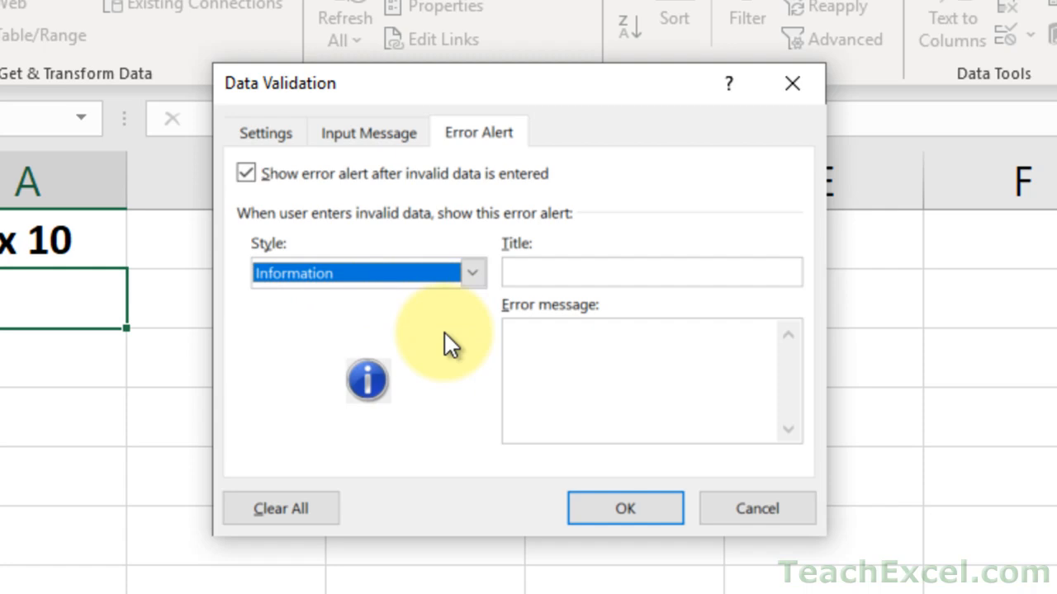
mouse_move(495, 322)
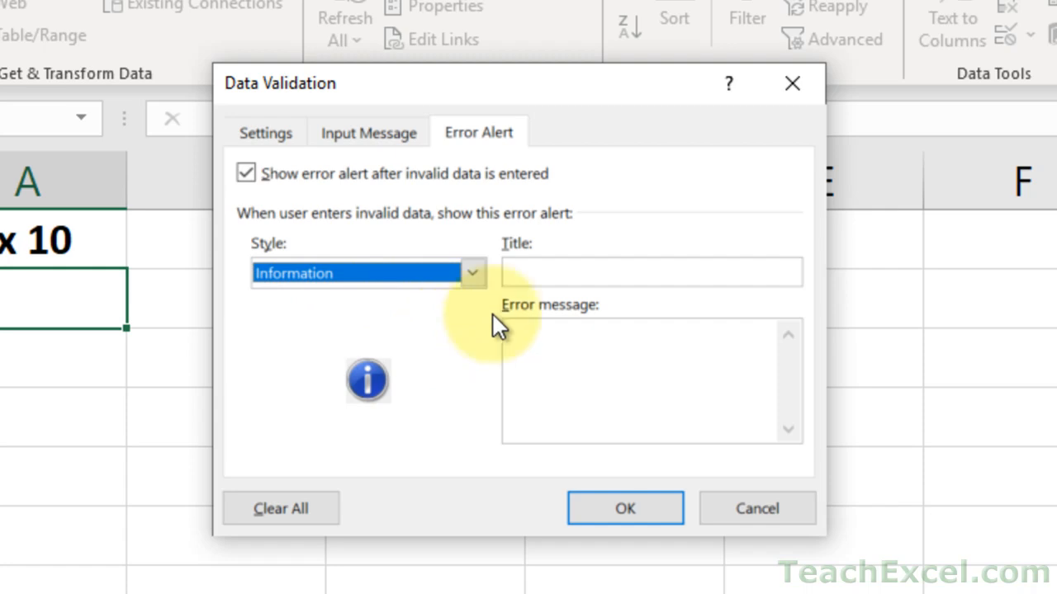
click(471, 273)
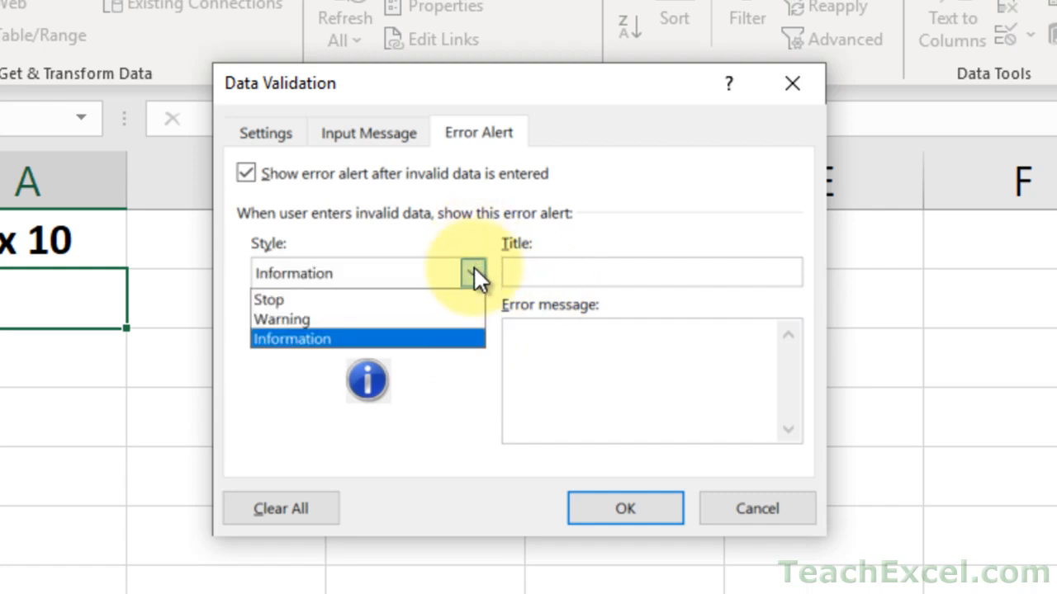
click(282, 319)
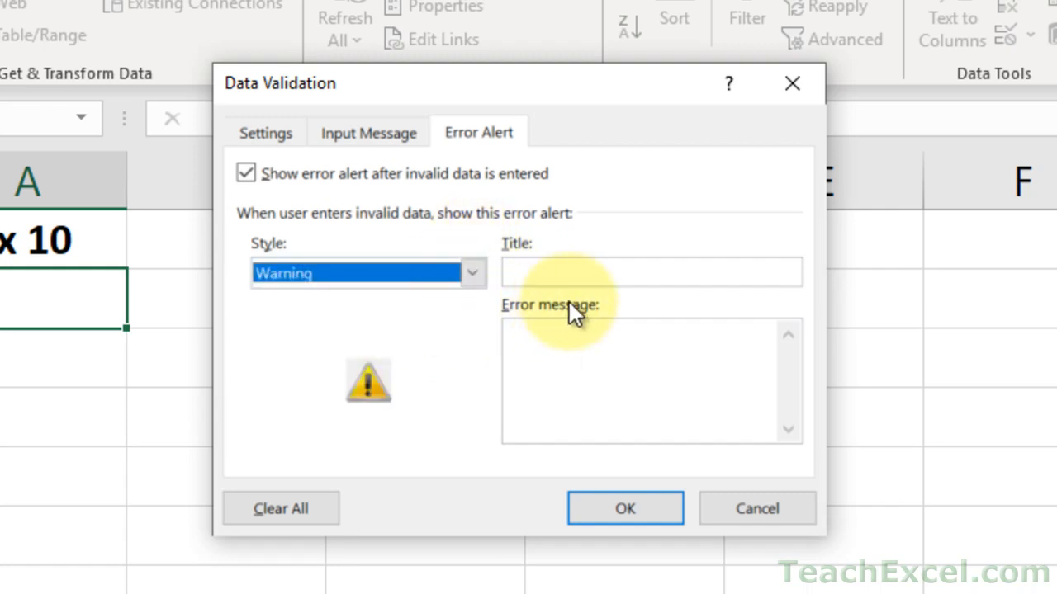
text(The)
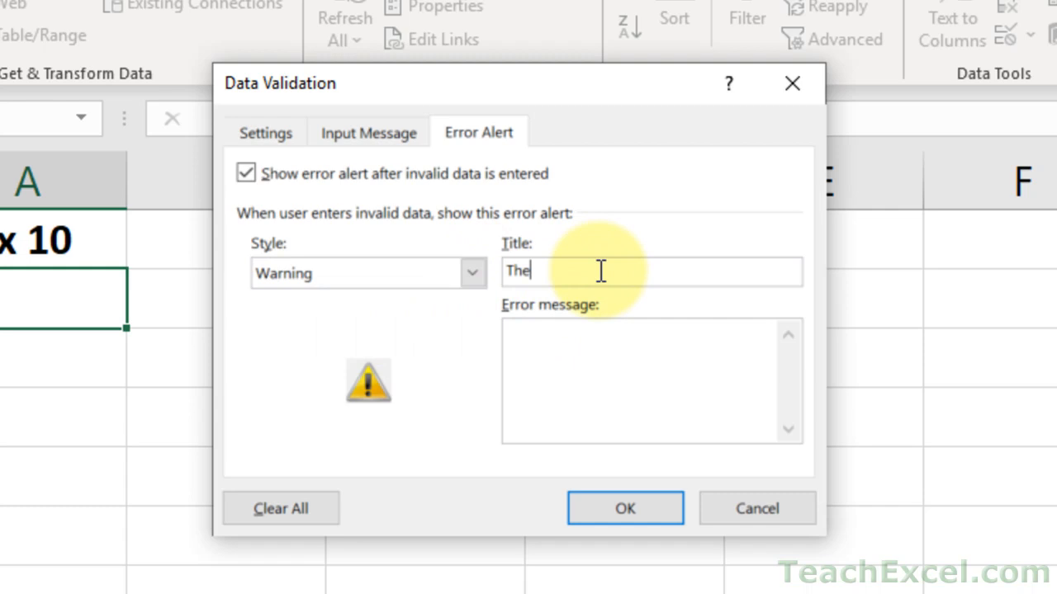
text(Warning Max 10)
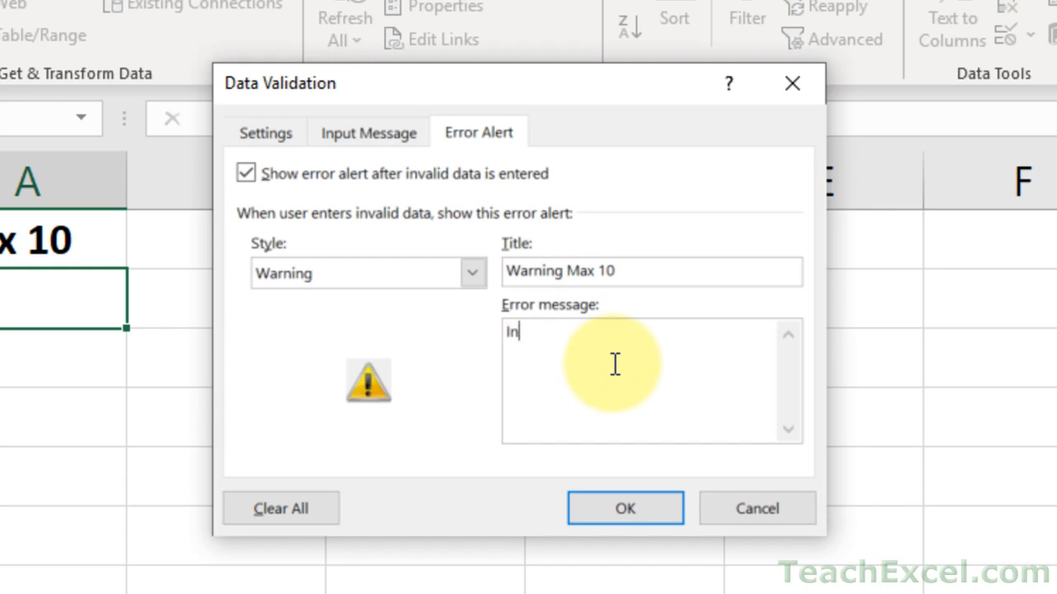
Write the error message: this value should not exceed 10, but in rare cases may be greater
text(his value)
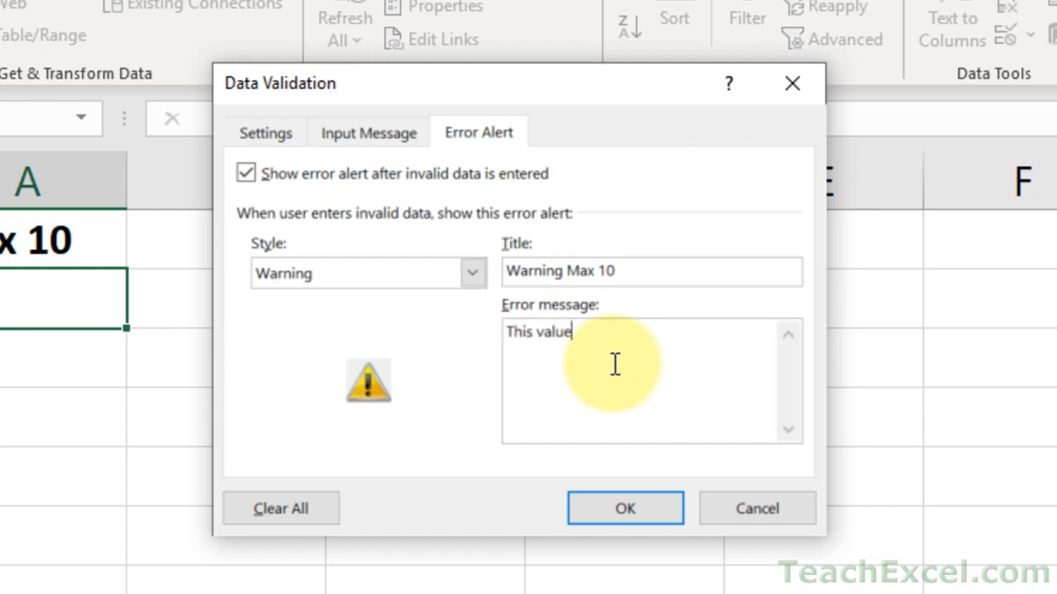
text(should not exc)
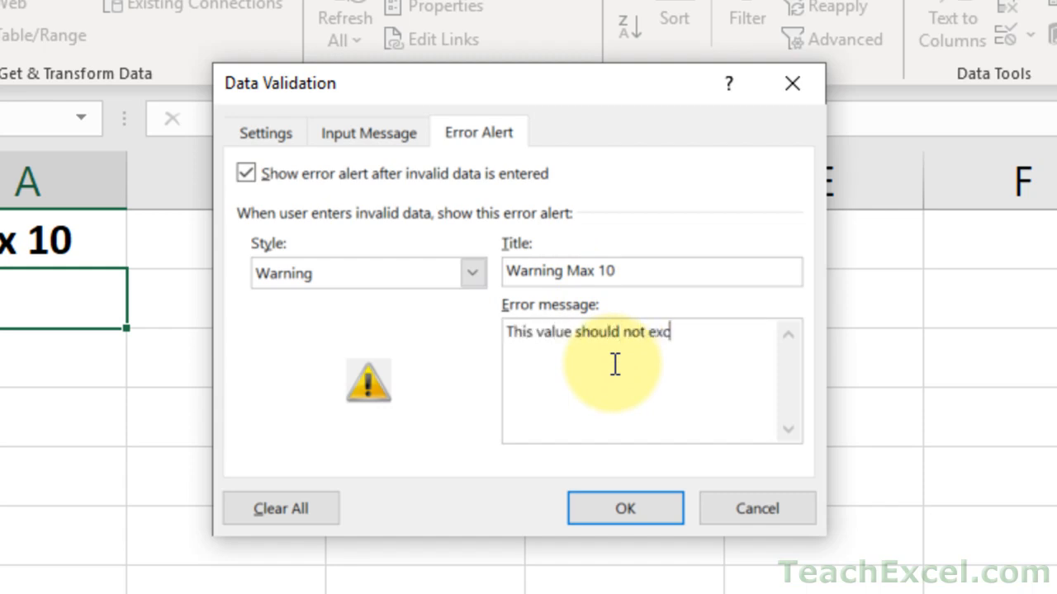
text(eed 10.)
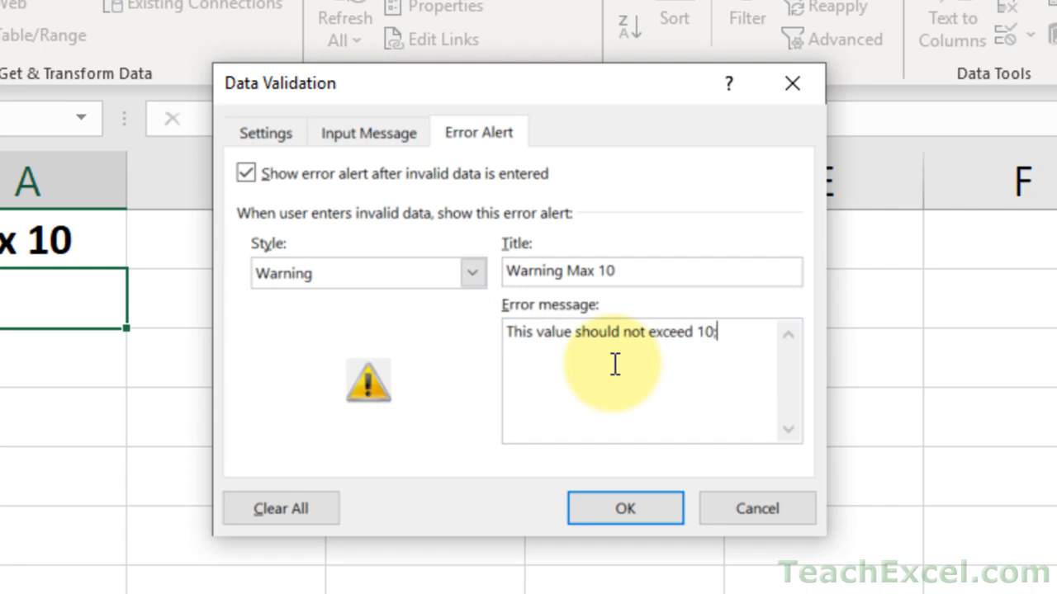
text(however)
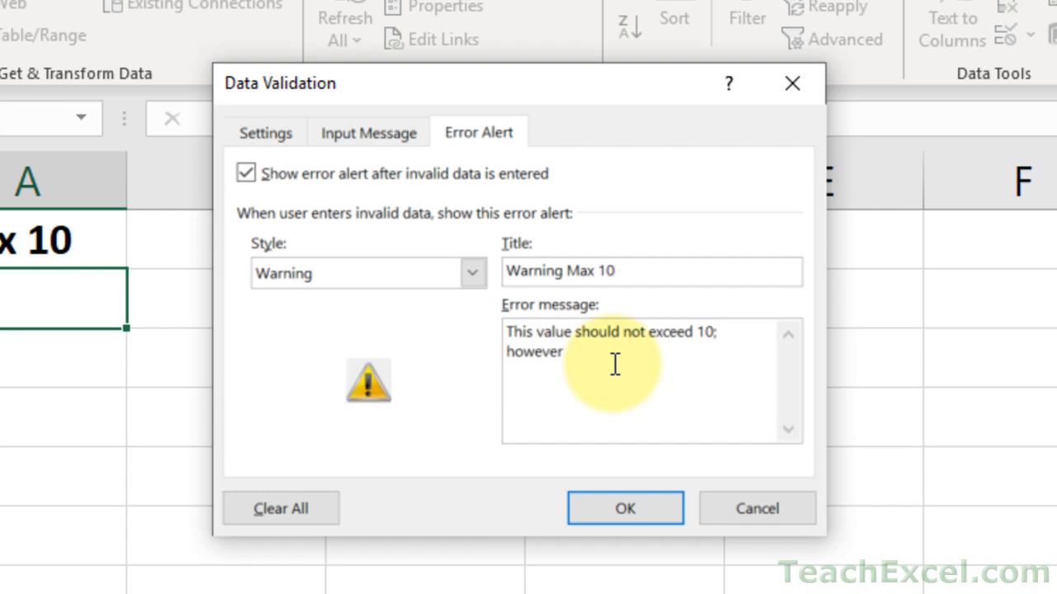
text(, in rare)
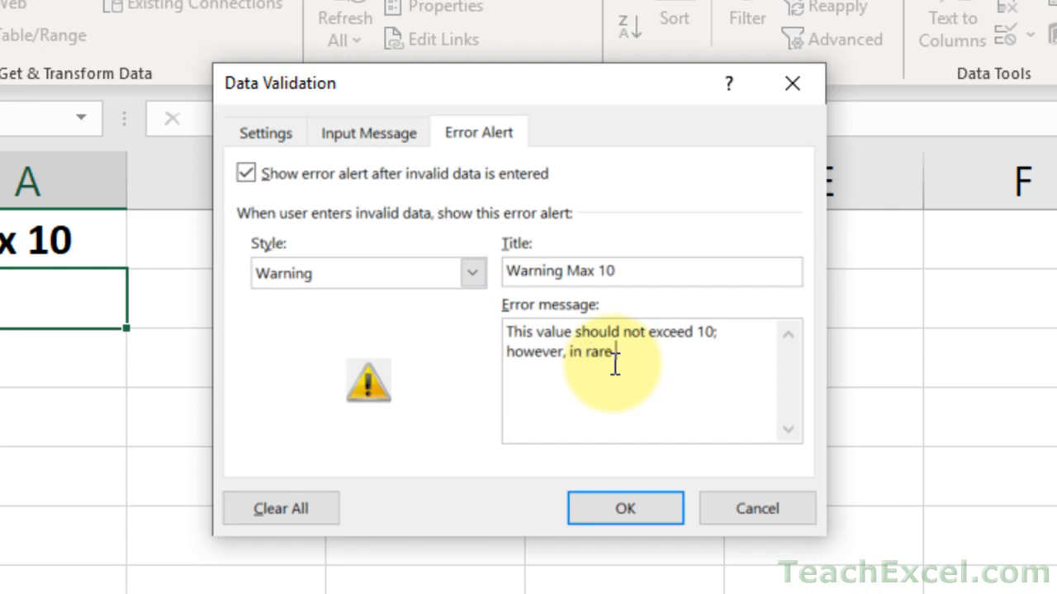
text(cases, this value i)
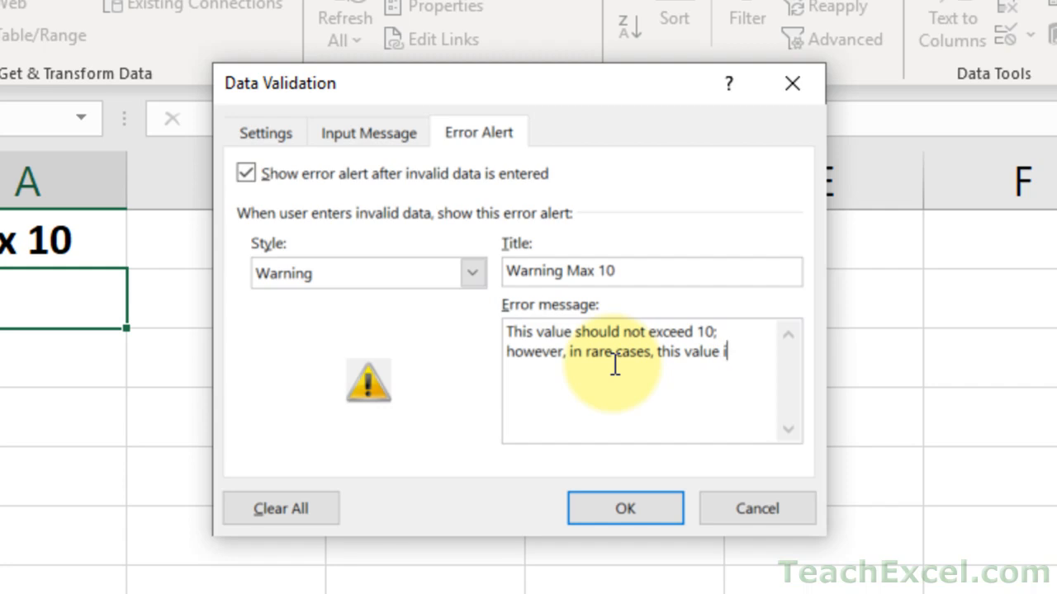
text(may)
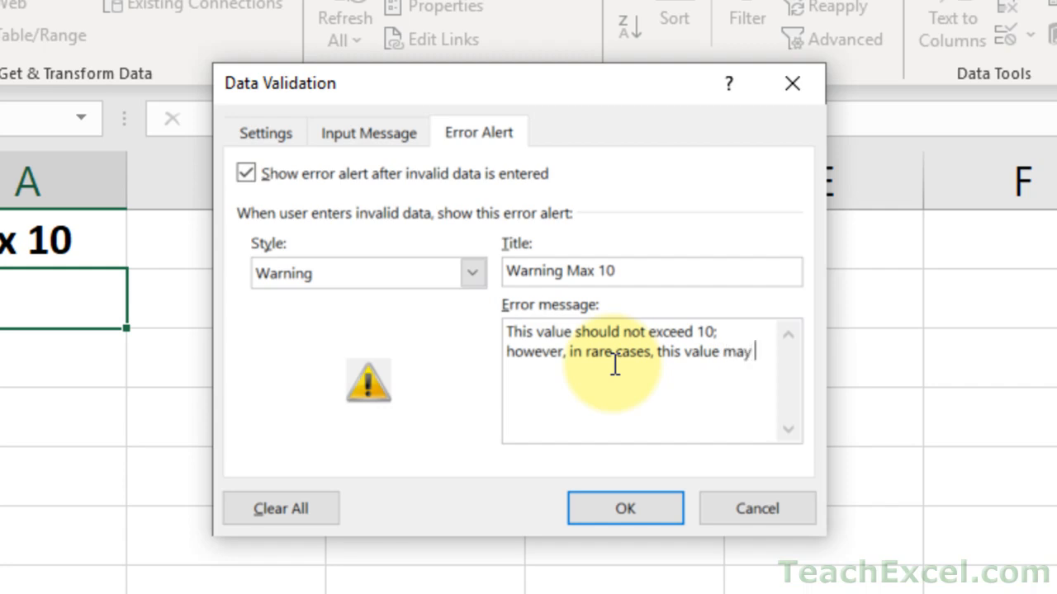
text(be greater tha)
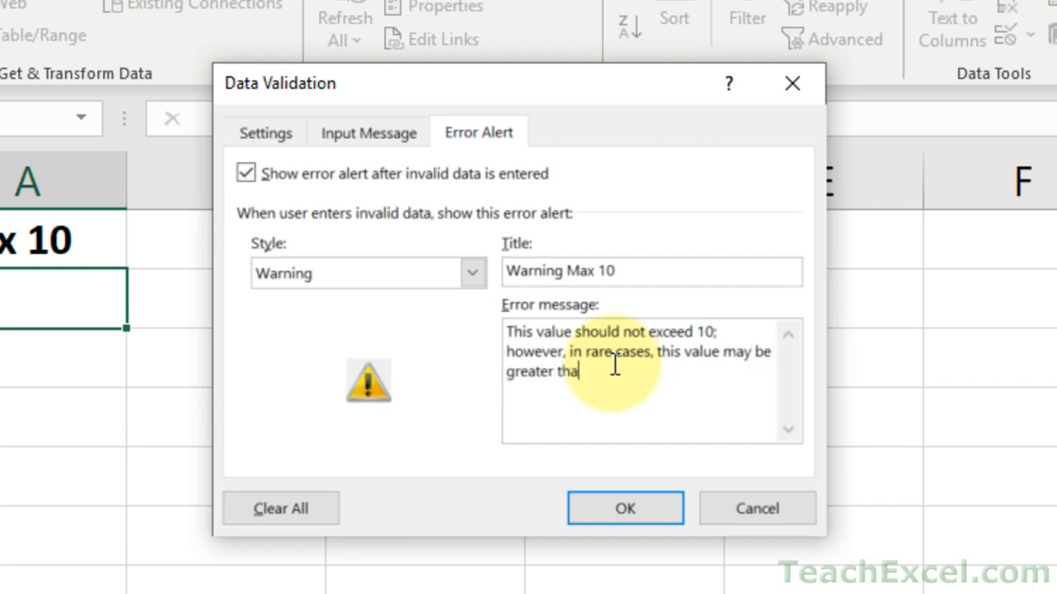
text(n 10.)
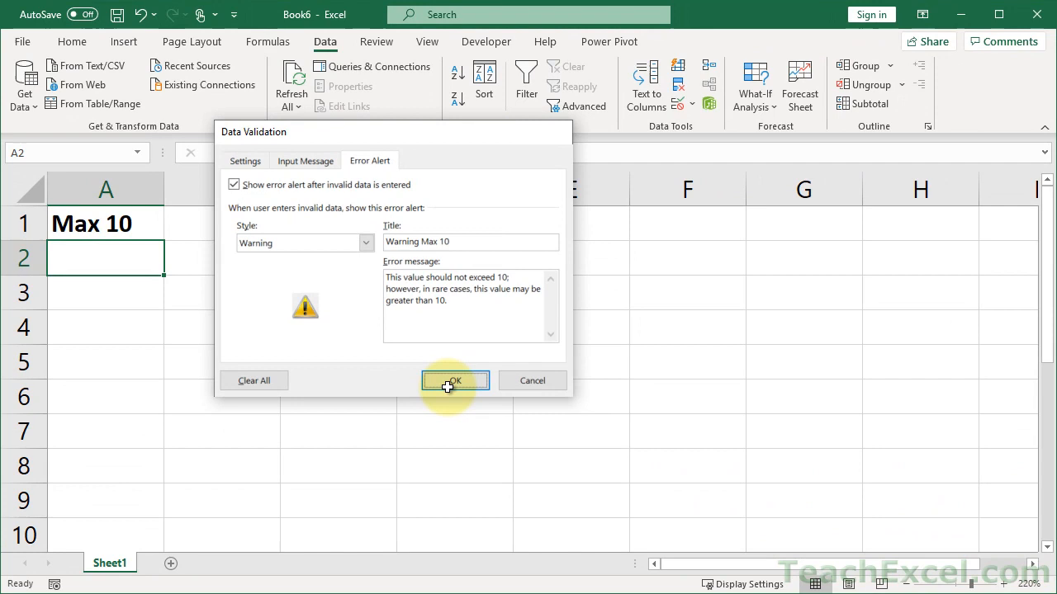
Apply the warning alert, enter 12 in A2 and accept it with Yes despite the warning
click(454, 380)
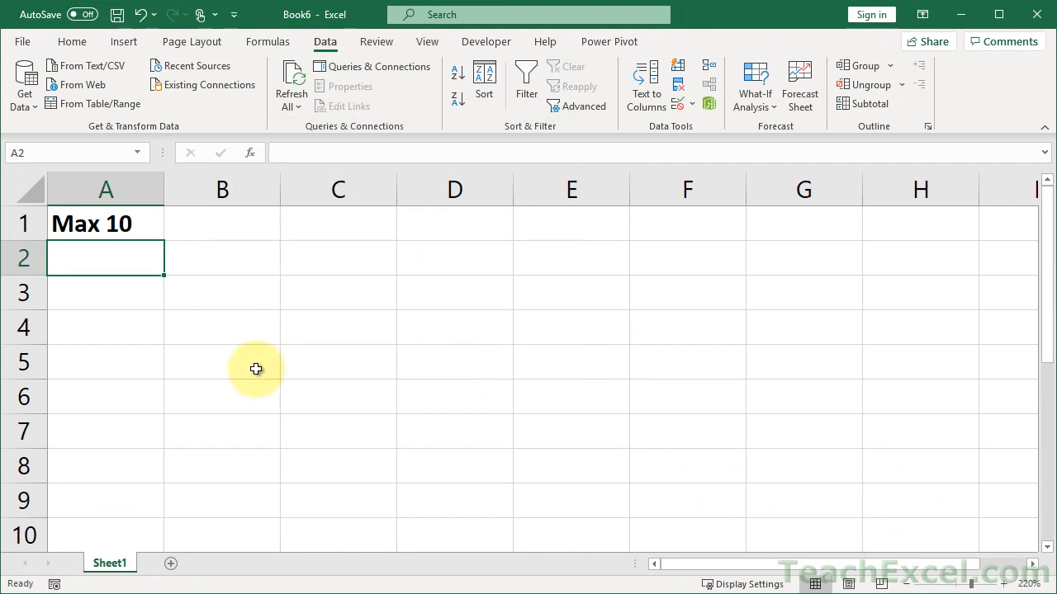
text(2)
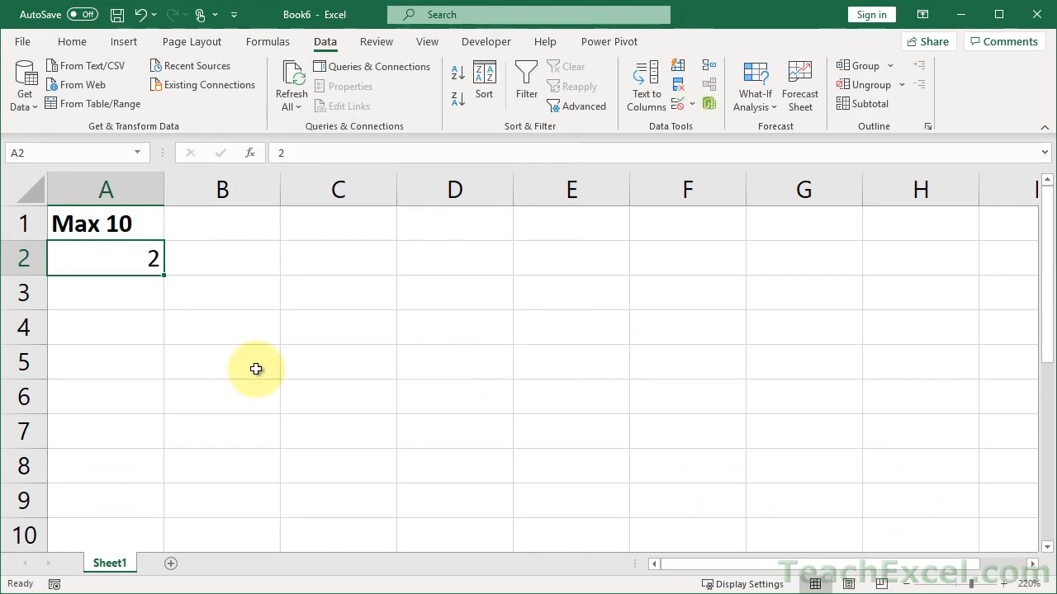
text(12)
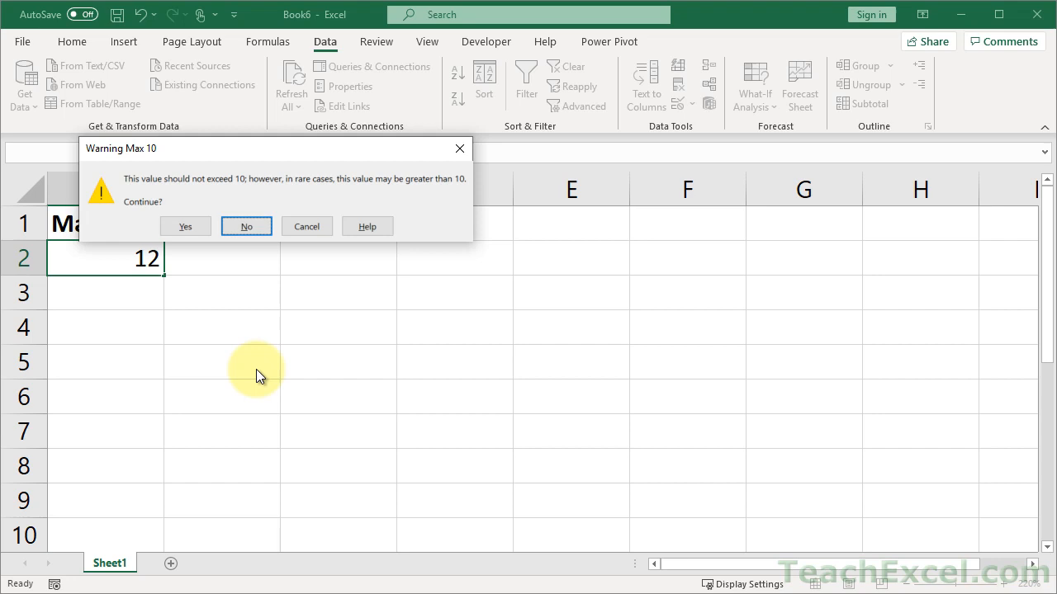
click(184, 227)
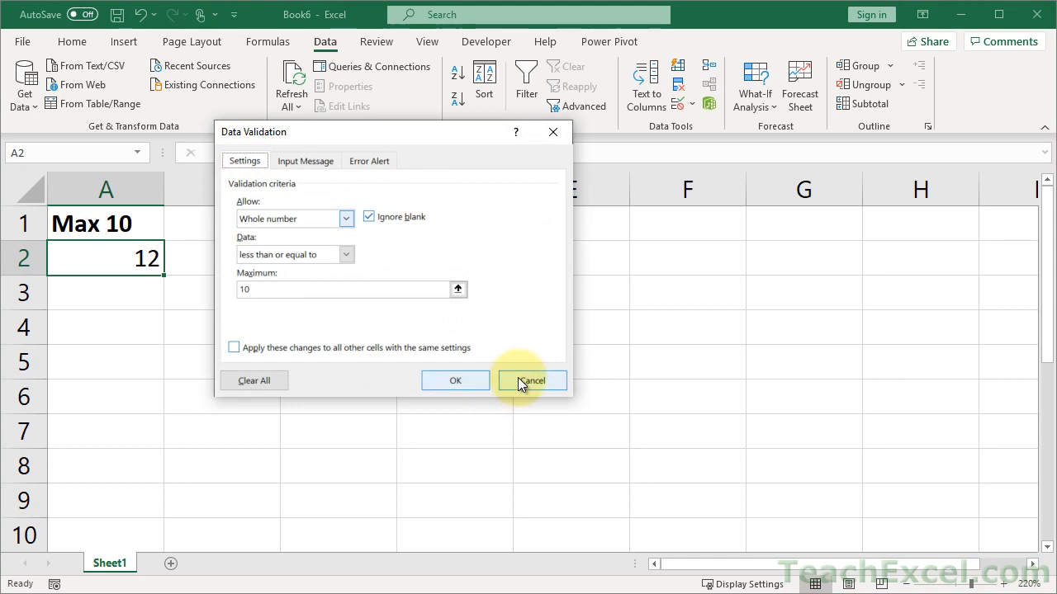
click(532, 381)
text(13)
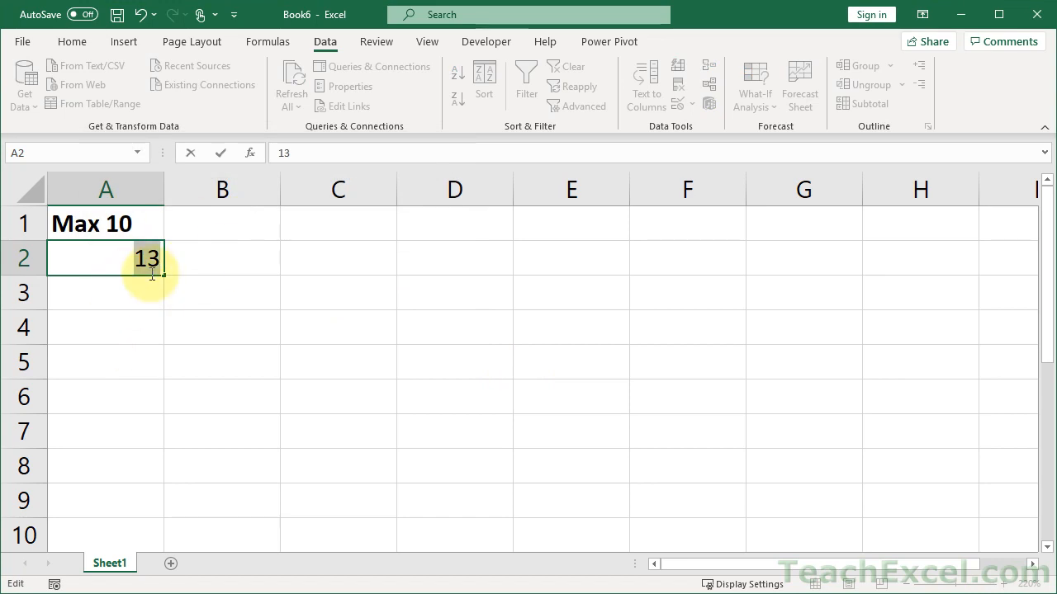
key(enter)
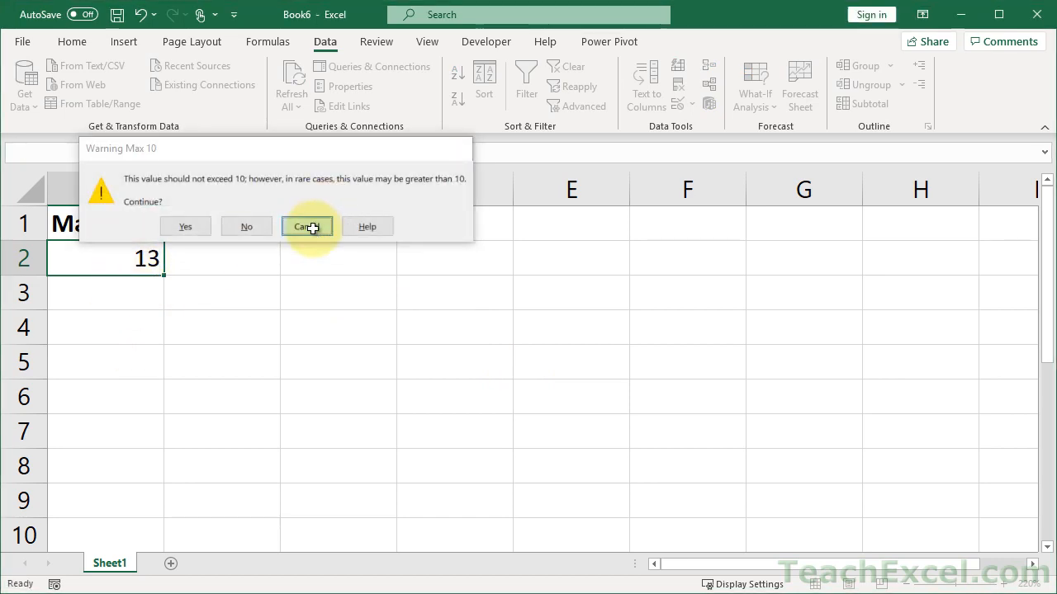
click(308, 227)
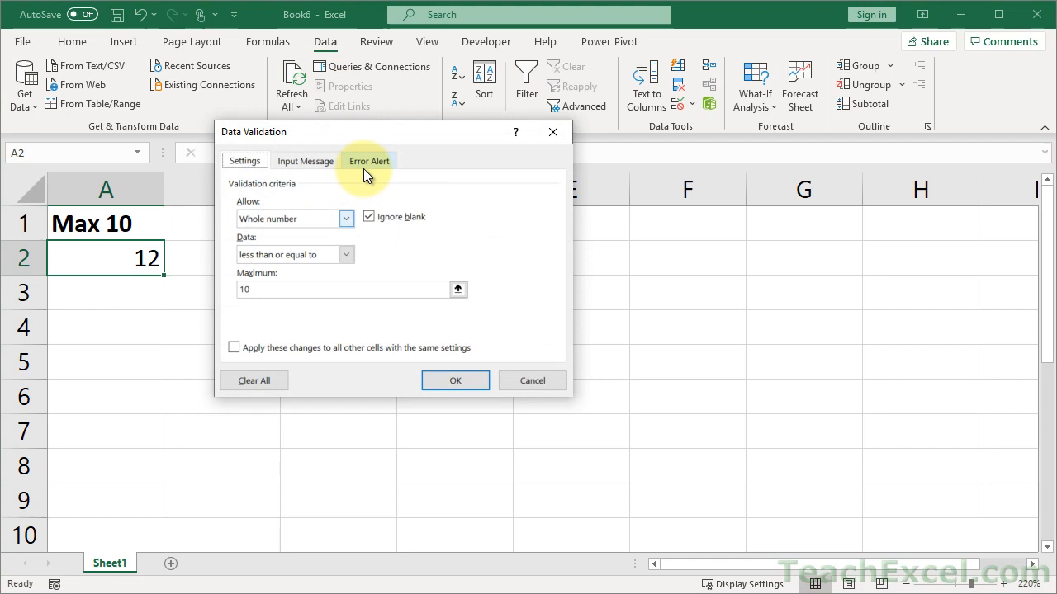
Switch A2's alert to Information style, then enter 14 and accept it past the notice
click(369, 160)
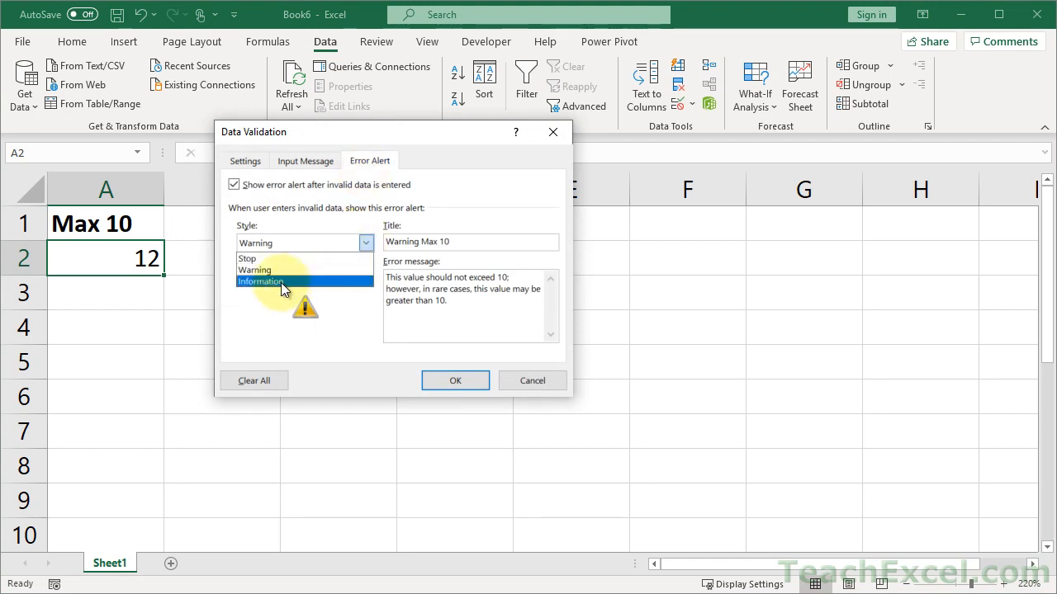
click(260, 280)
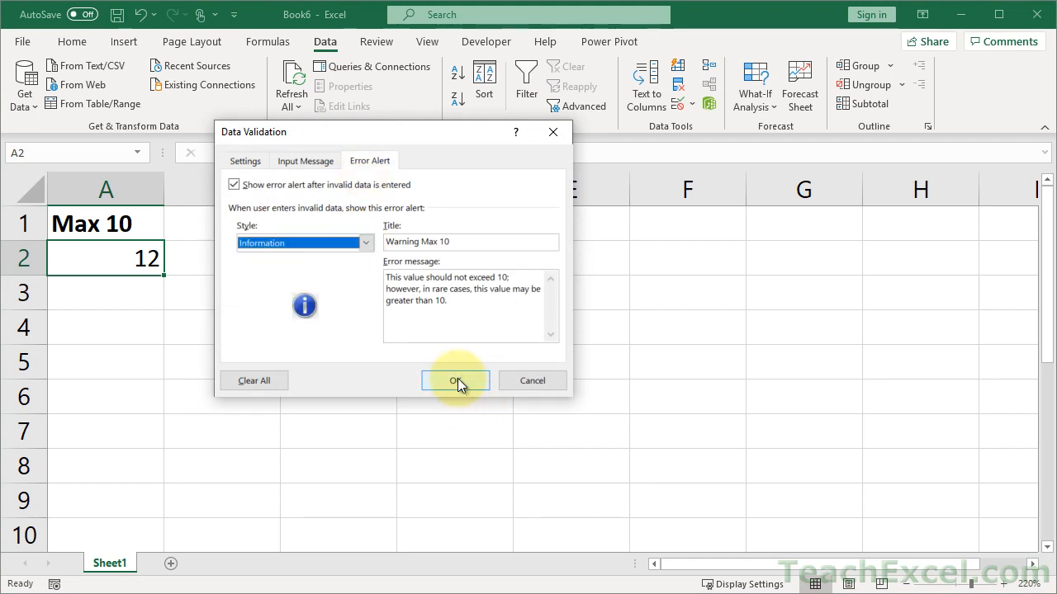
click(455, 380)
text(14)
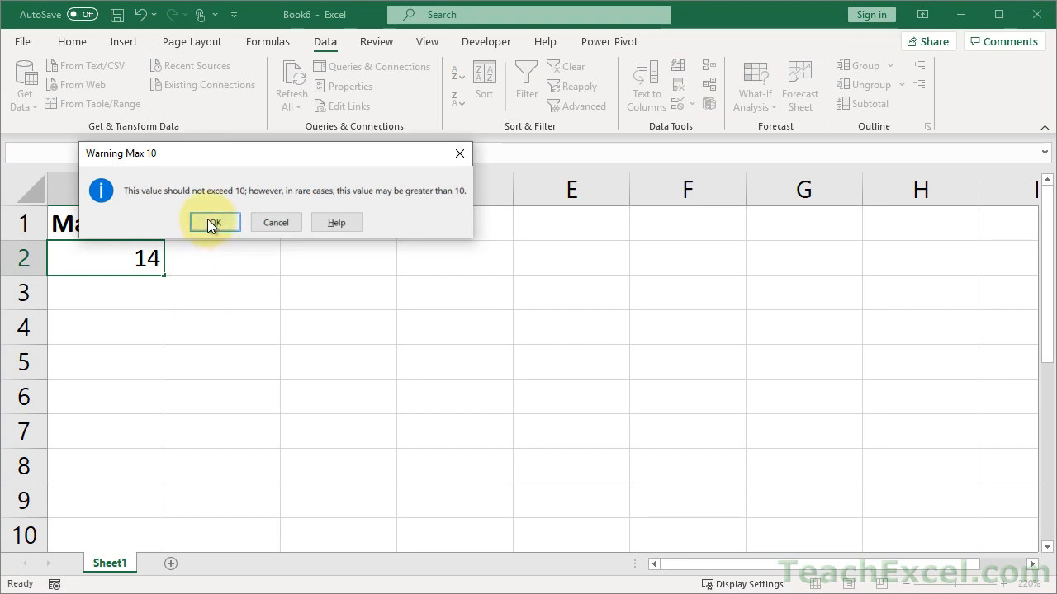
click(214, 222)
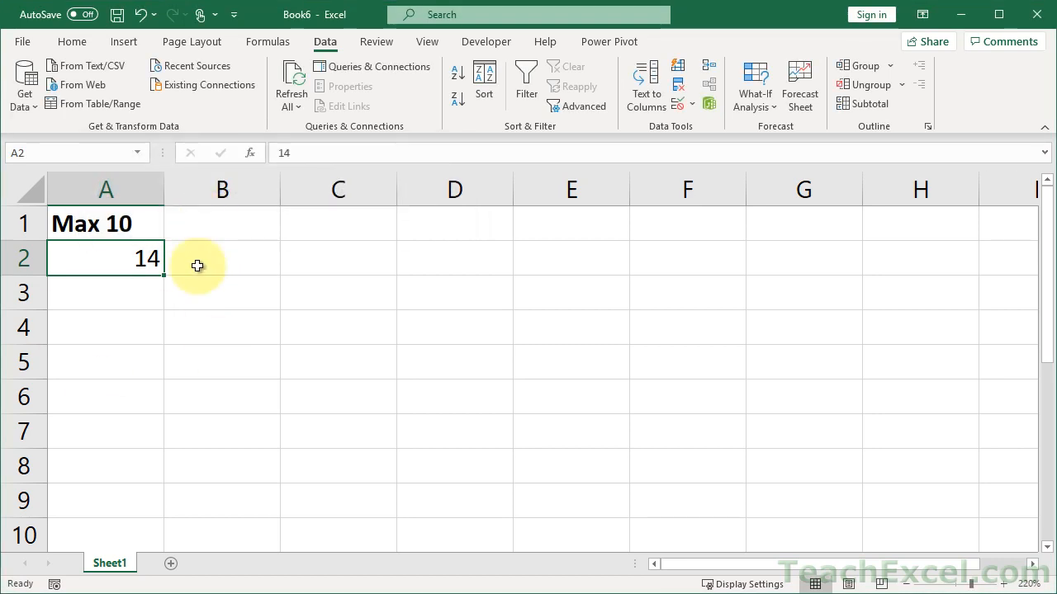
Try 15 in A2 and cancel it at the information notice, keeping 14
text(15)
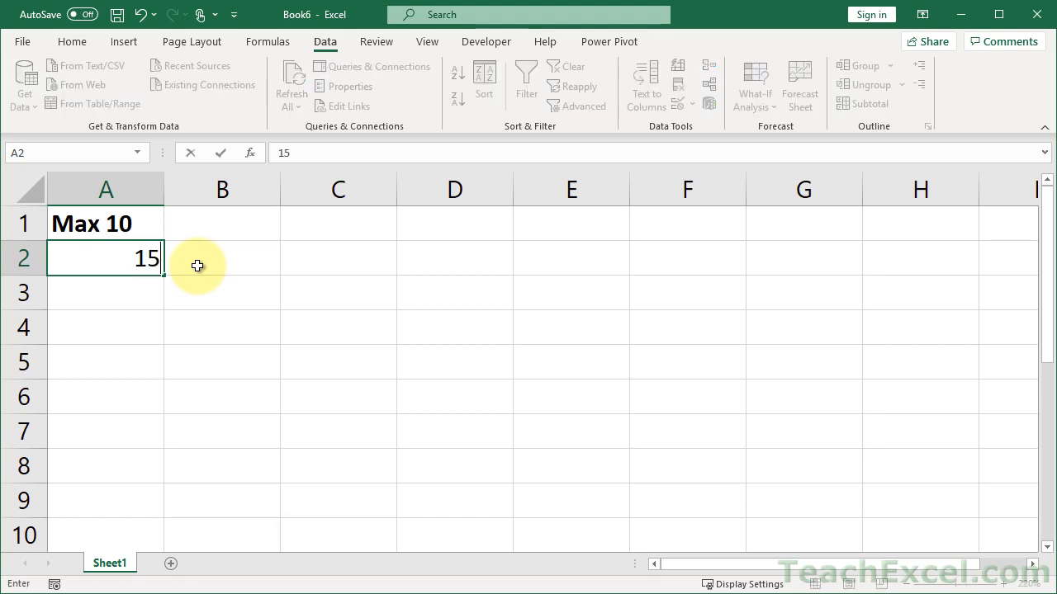
key(enter)
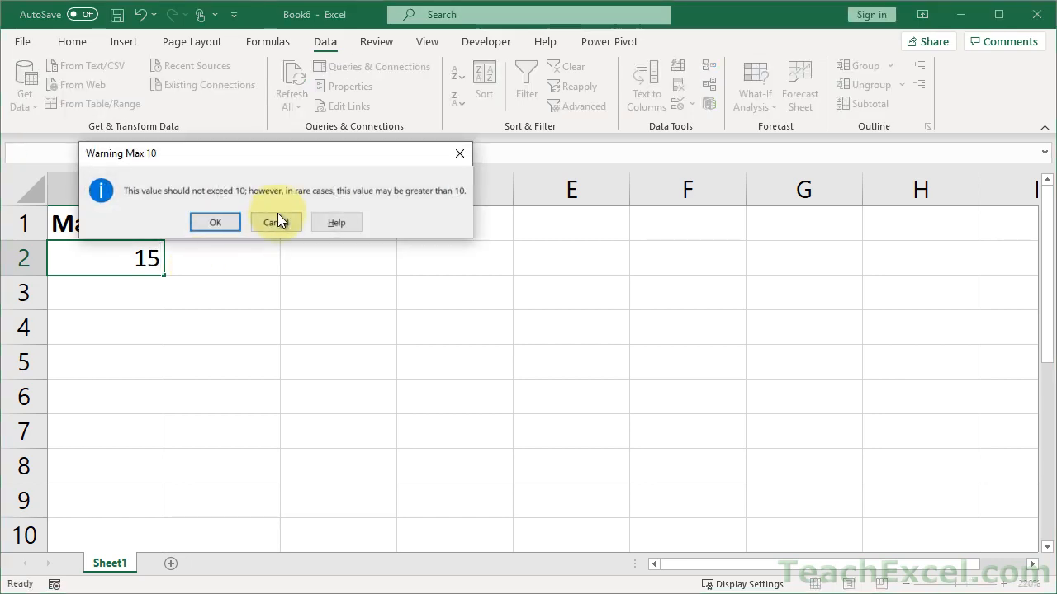
click(275, 222)
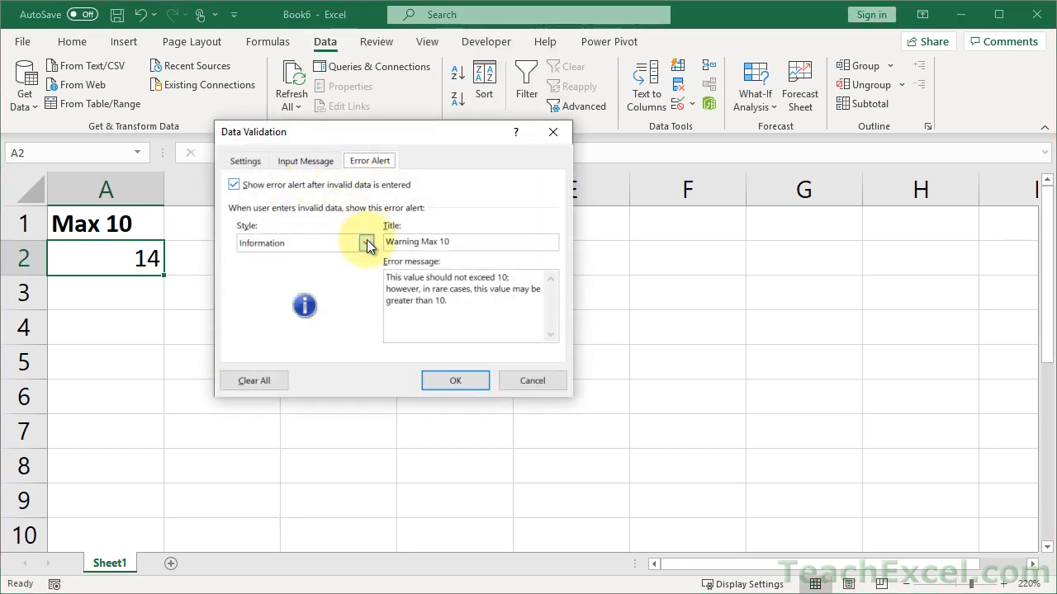
Change A2's error alert style to Stop and apply the rule
click(365, 242)
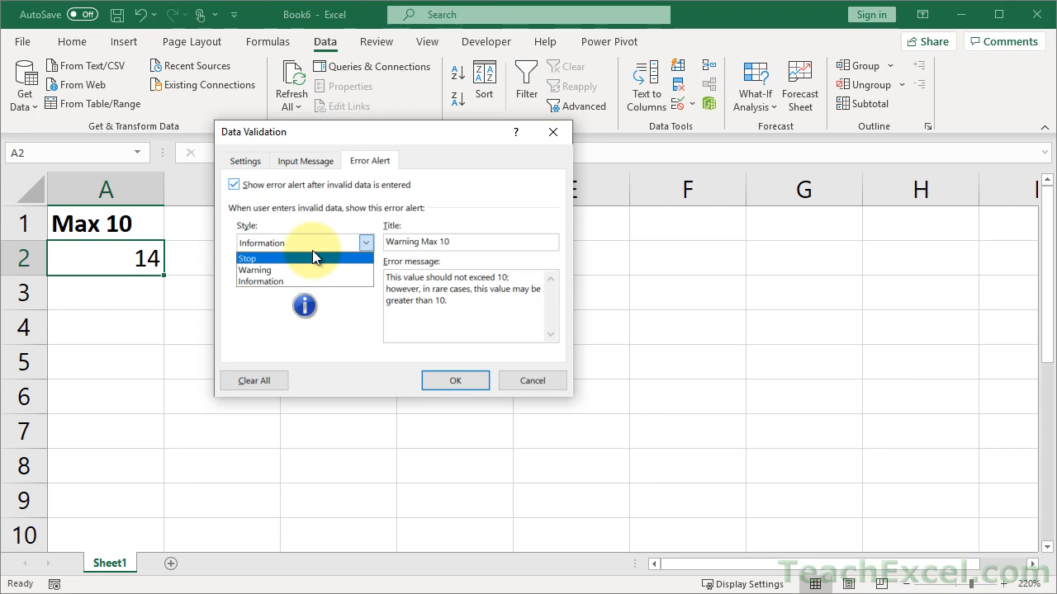
click(247, 258)
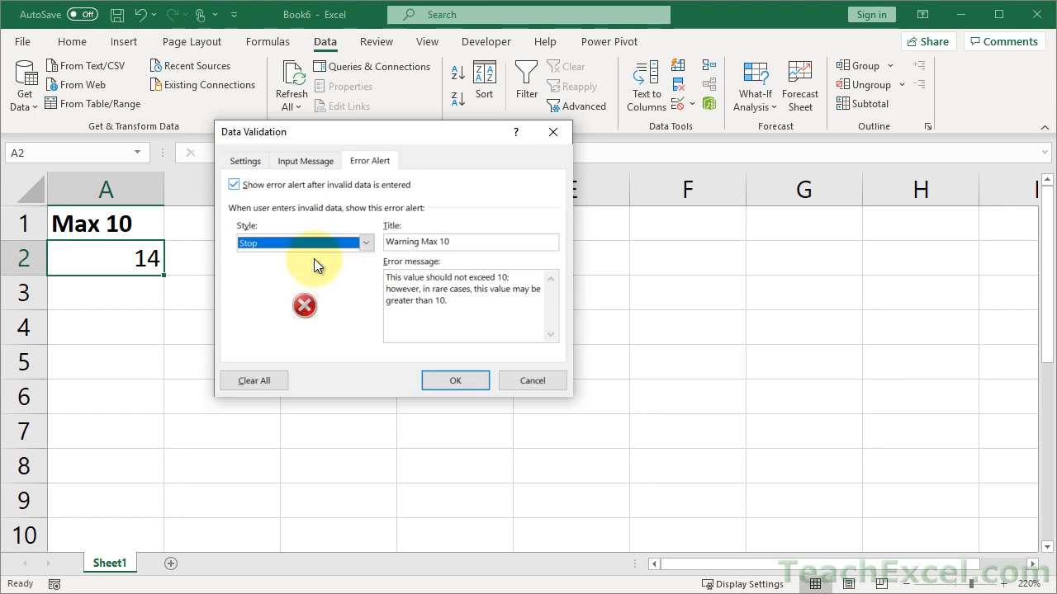
click(455, 380)
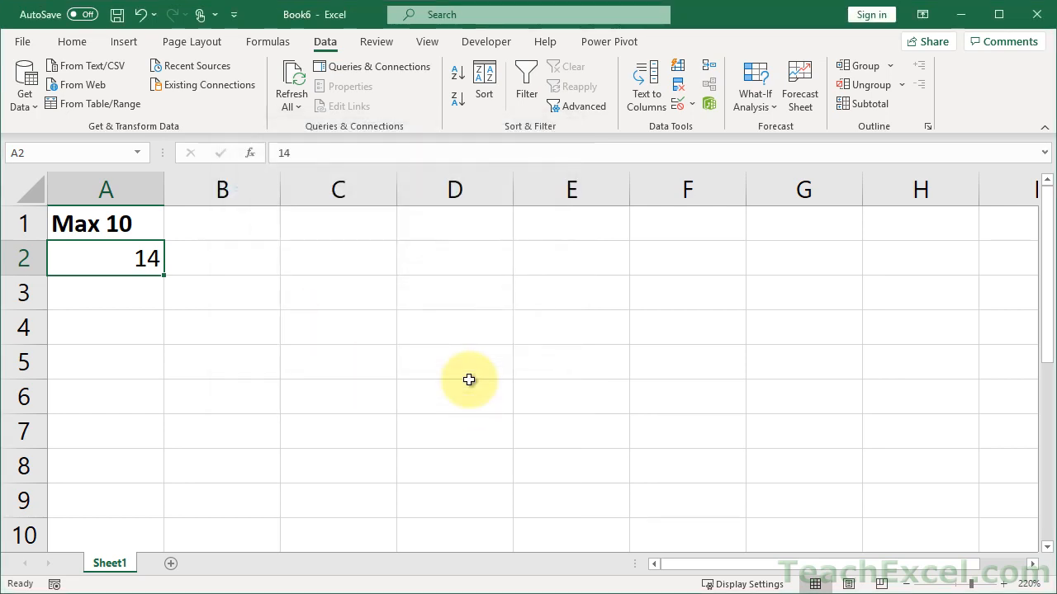
text(15)
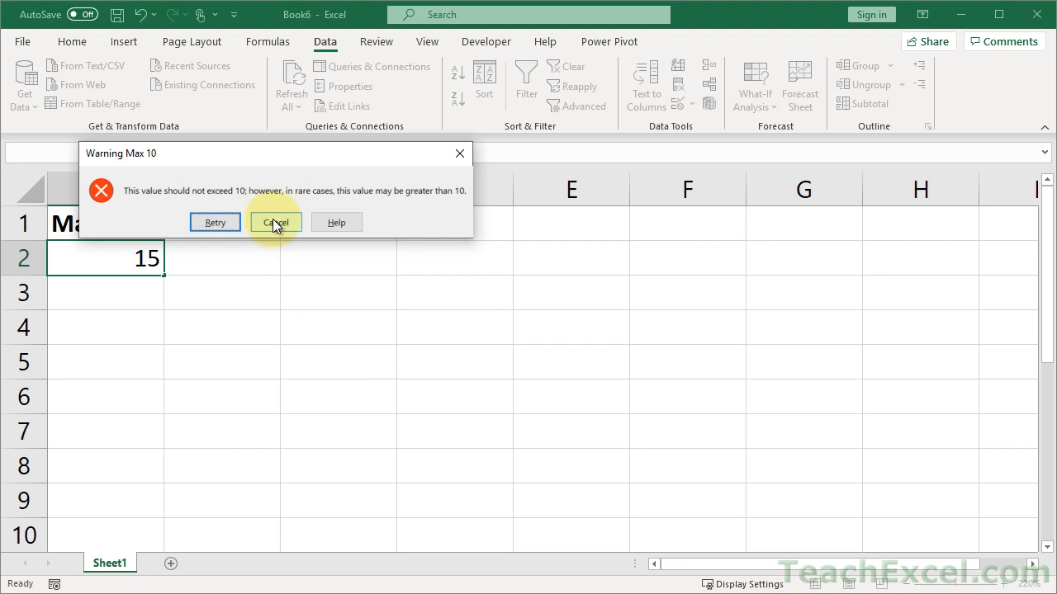
click(276, 222)
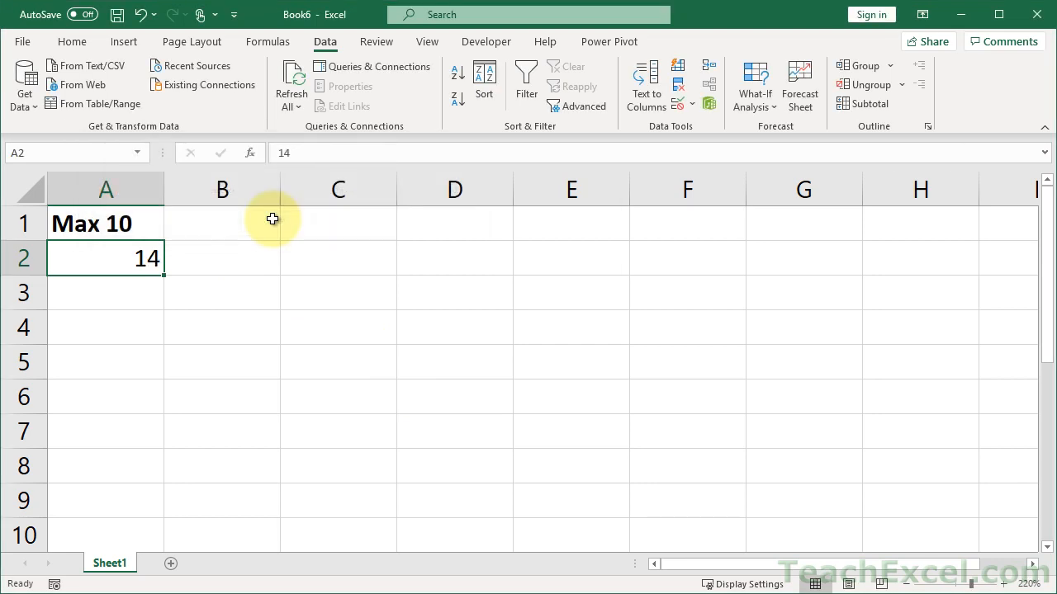